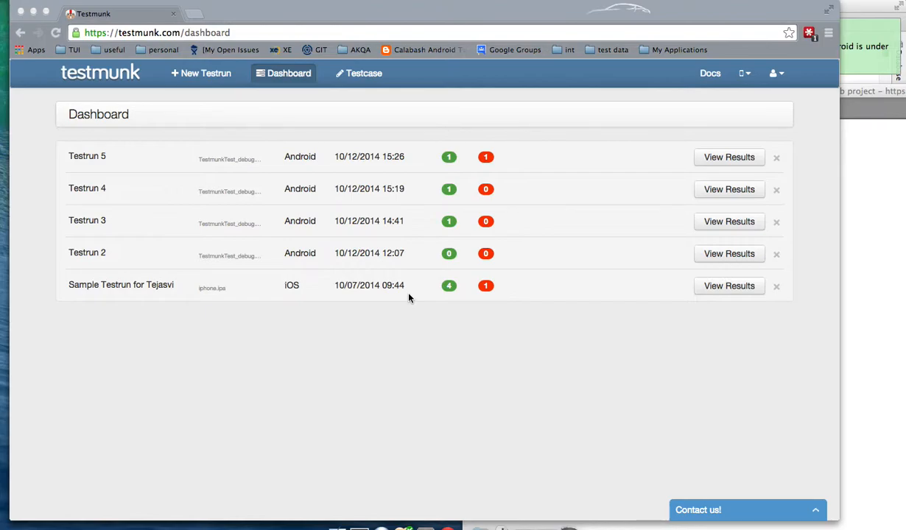
mouse_move(372, 248)
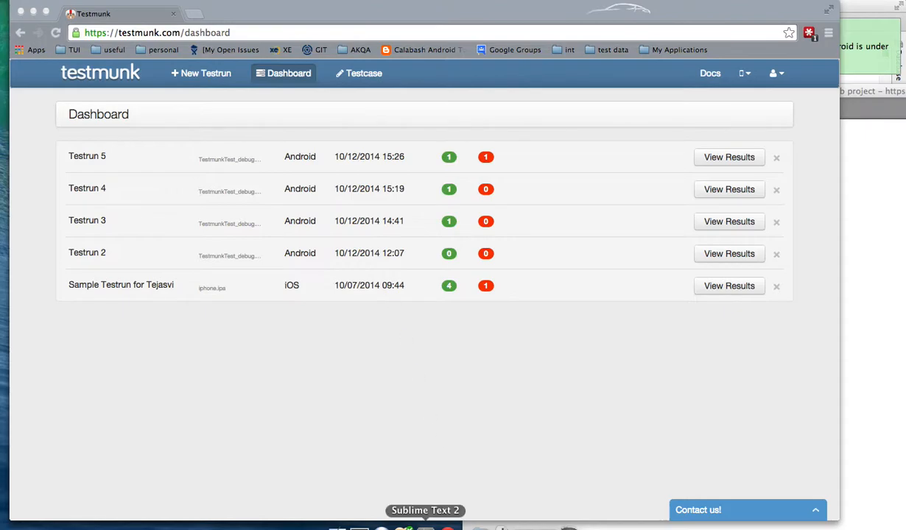
Open the testmunk/TMSampleAndroid GitHub repository and scroll to its HTTPS clone URL.
click(425, 510)
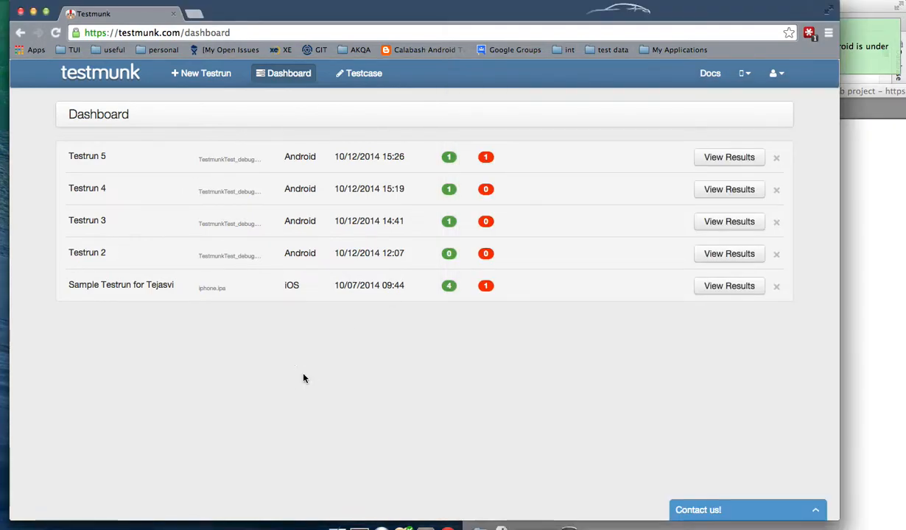
click(244, 13)
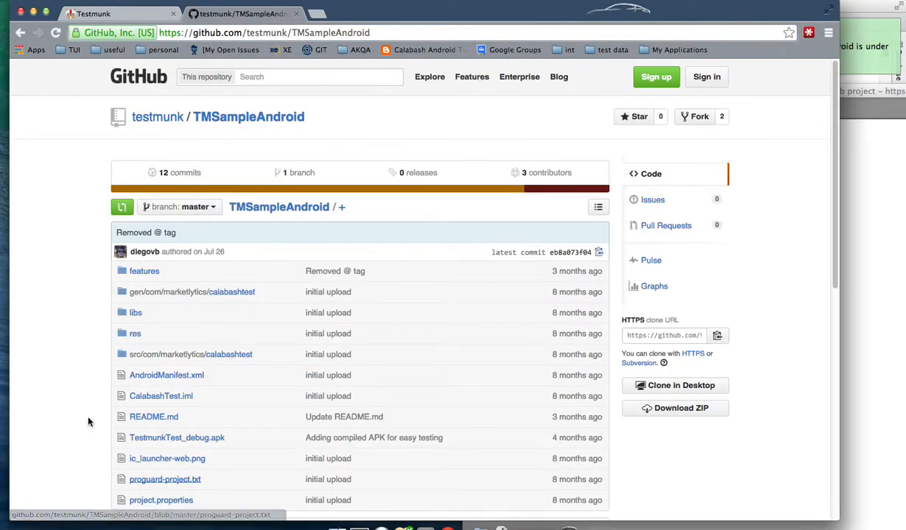
scroll(down, 3)
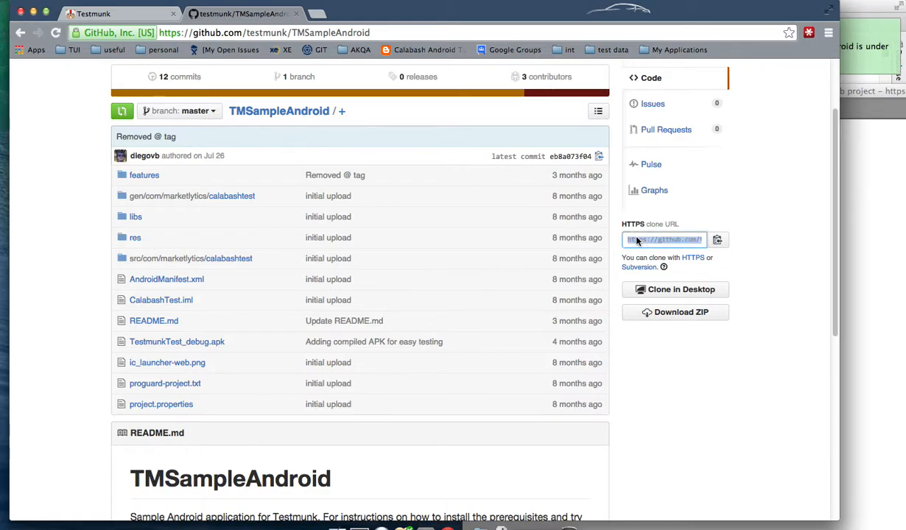
text(chr)
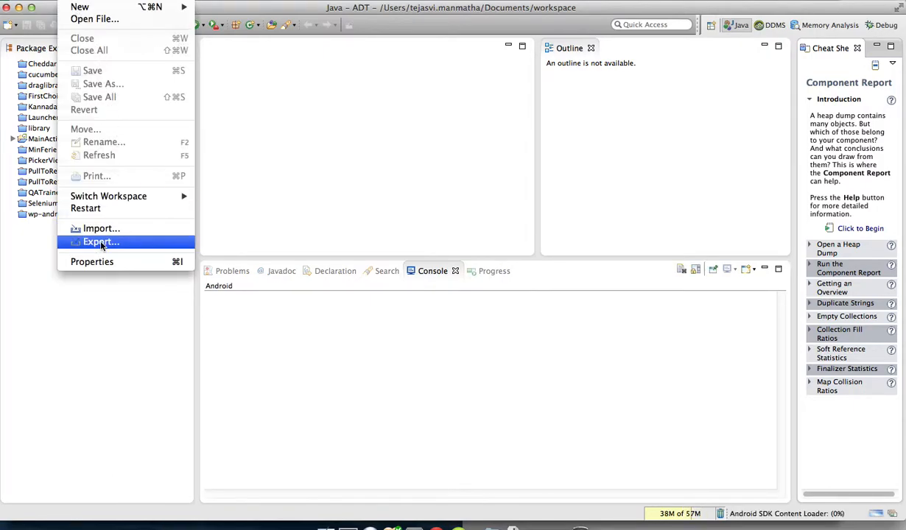
Import TMSampleAndroid as existing Android code and run MainActivity as an Android application.
click(102, 228)
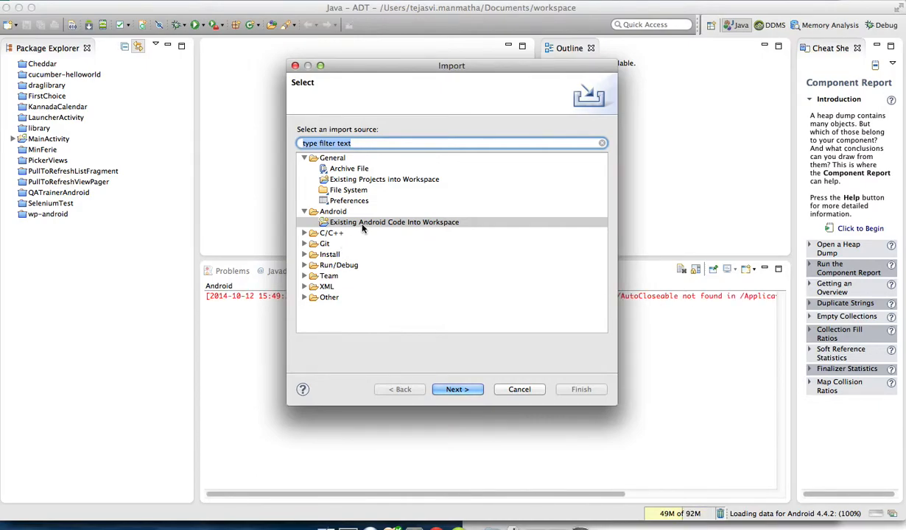
click(519, 389)
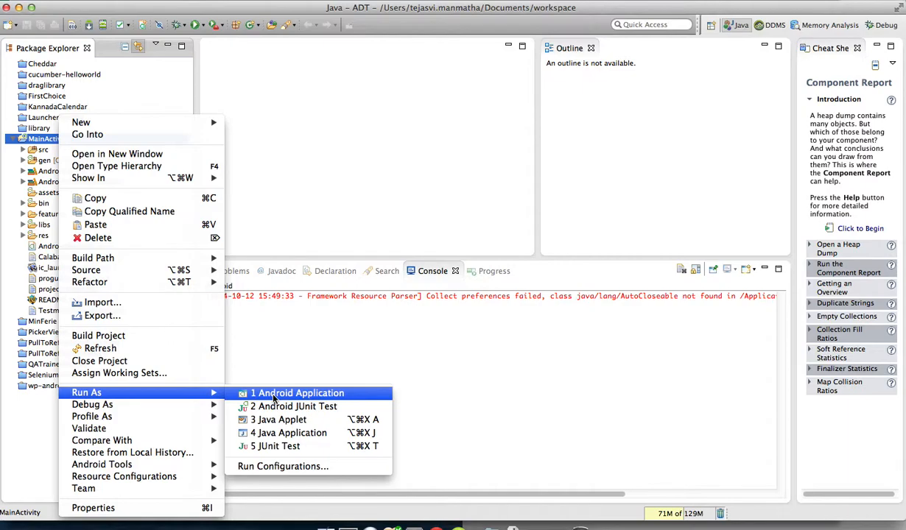
click(299, 392)
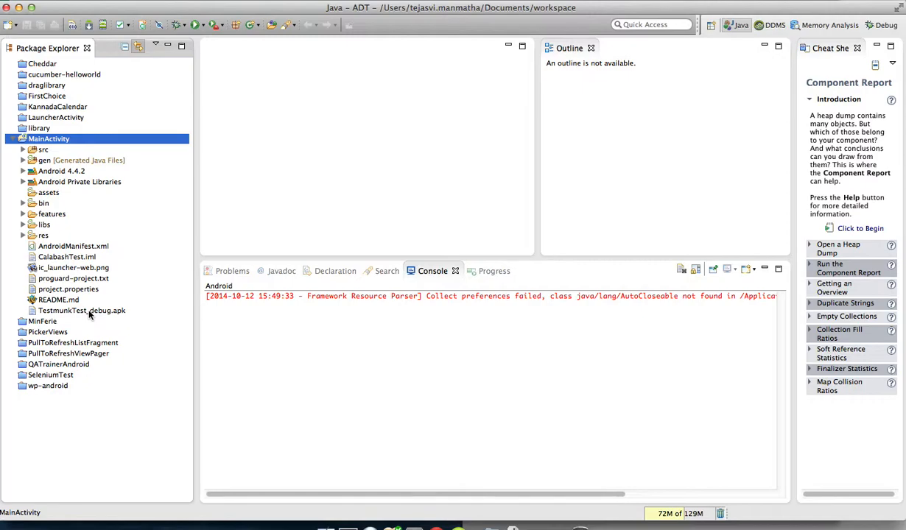
click(81, 310)
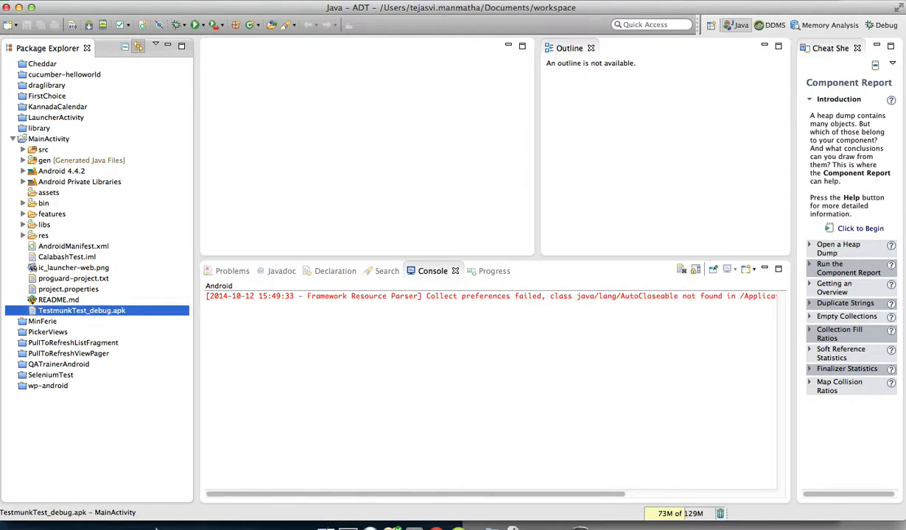
mouse_move(348, 525)
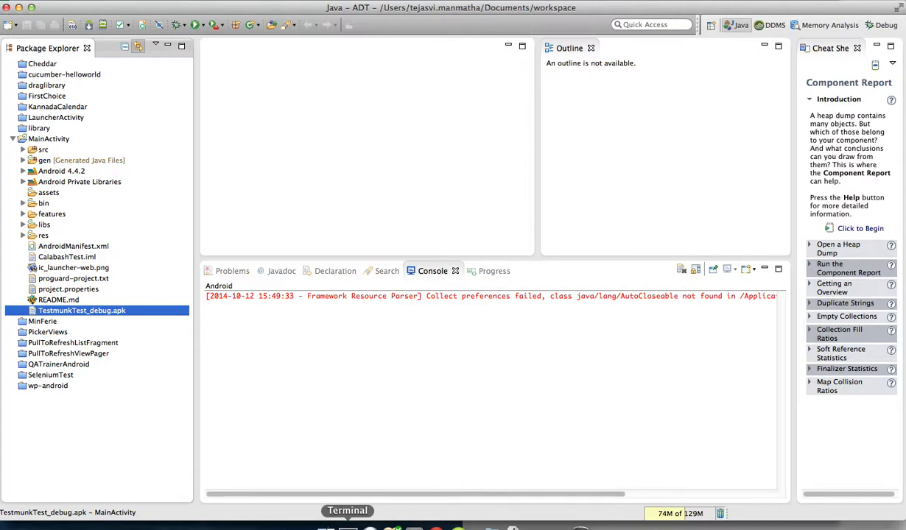
Create a testnow folder in Terminal with mkdir.
click(347, 511)
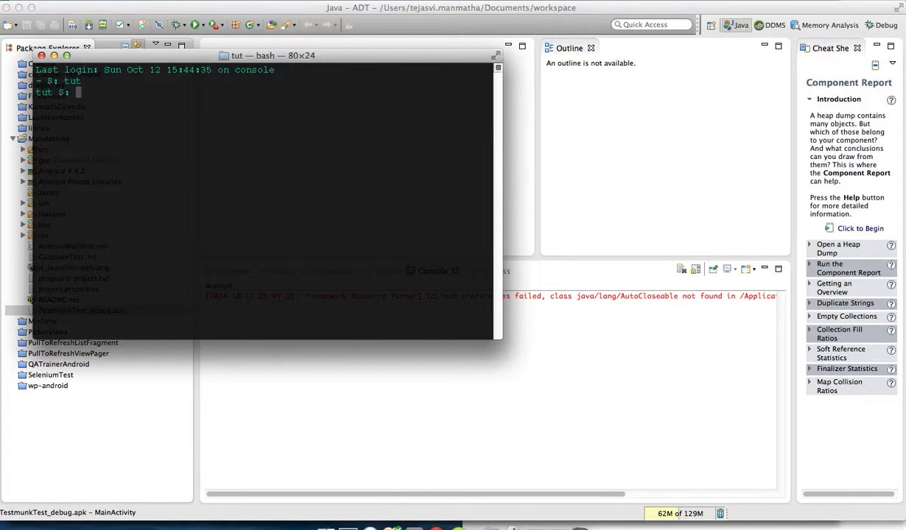
text(mkdir testnow)
text(cd test)
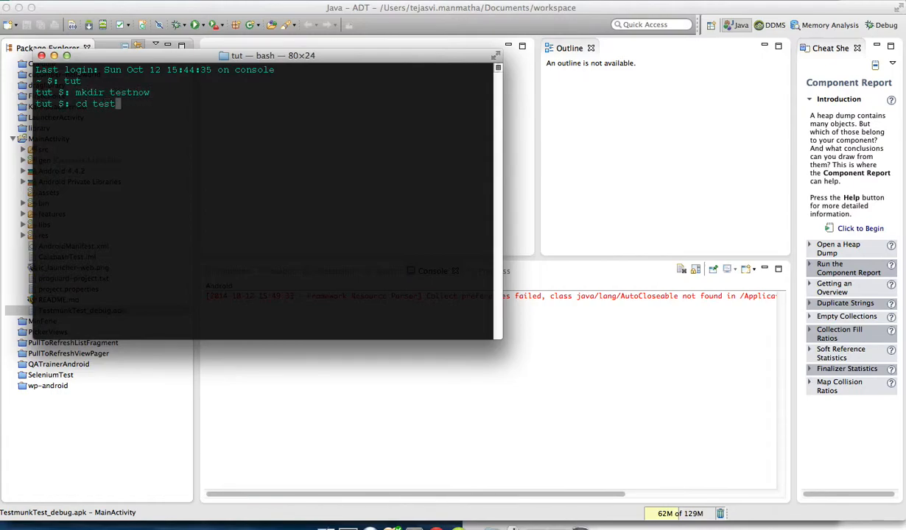
key(Return)
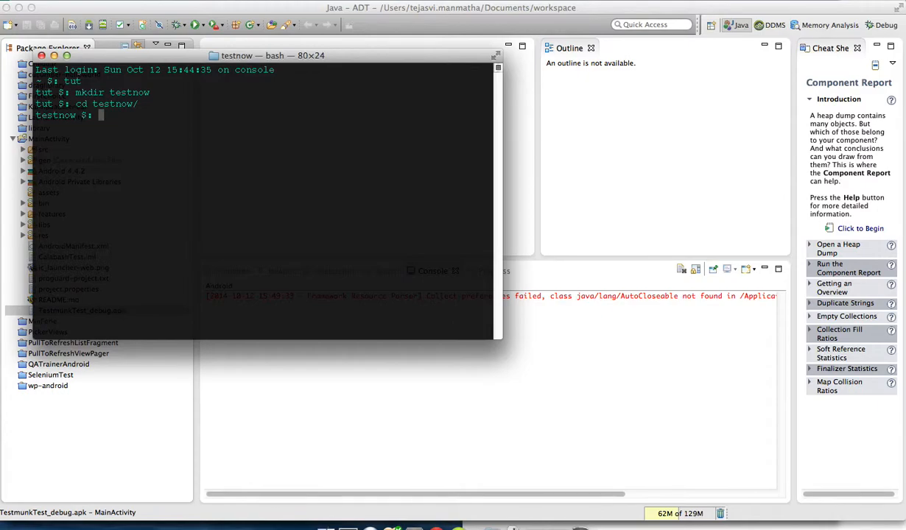
Run calabash-android gen and confirm creating the features subdirectory.
text(calabash-android gen)
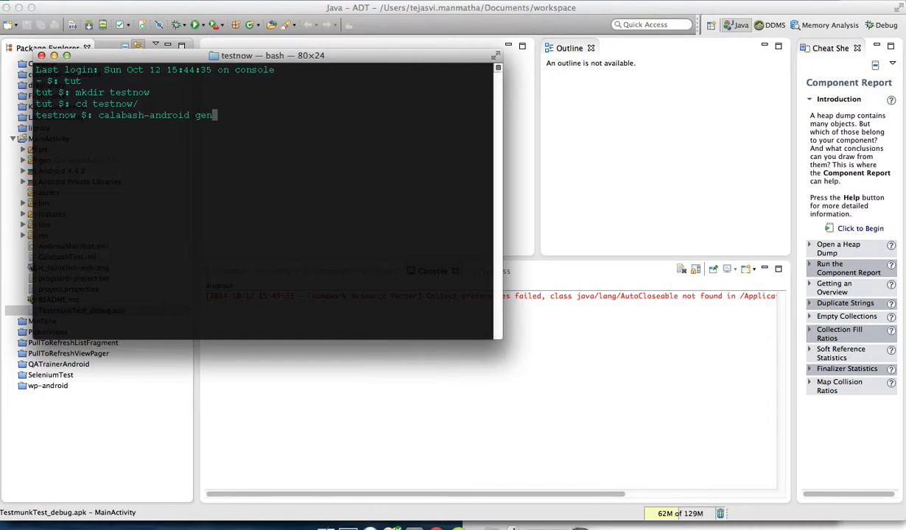
key(Return)
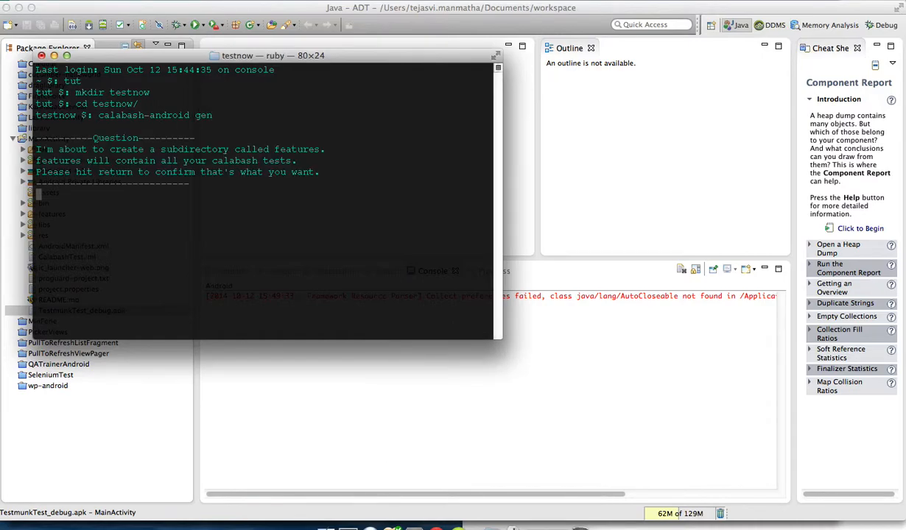
key(Return)
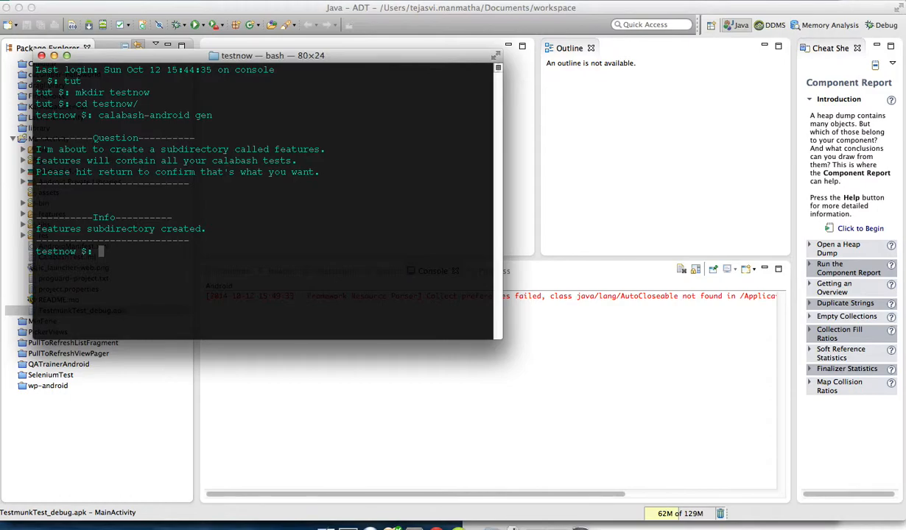
mouse_move(441, 517)
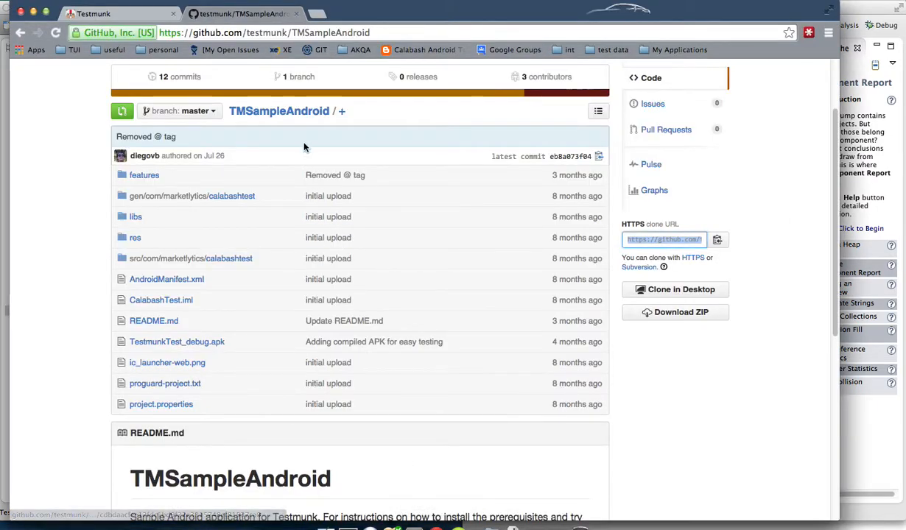
Open Testmunk Docs' Android Installation guide and scroll to Configure Bash profile.
click(110, 13)
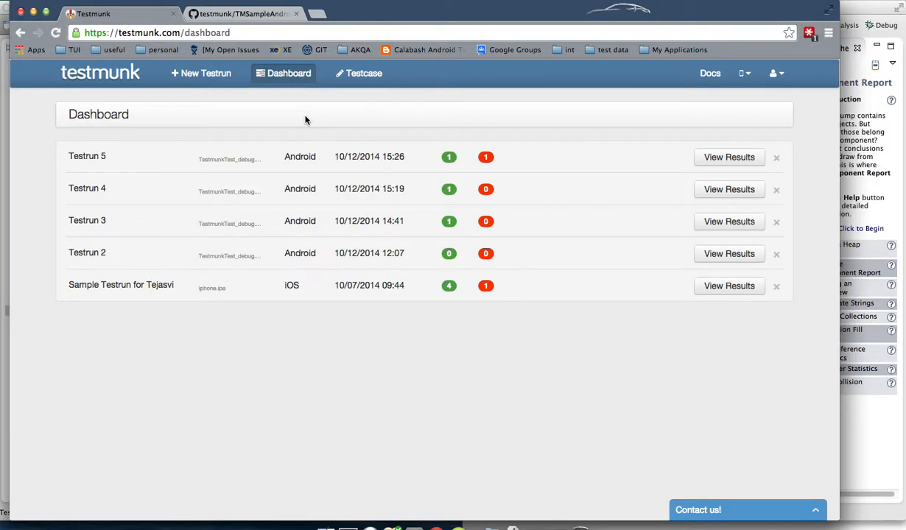
click(709, 73)
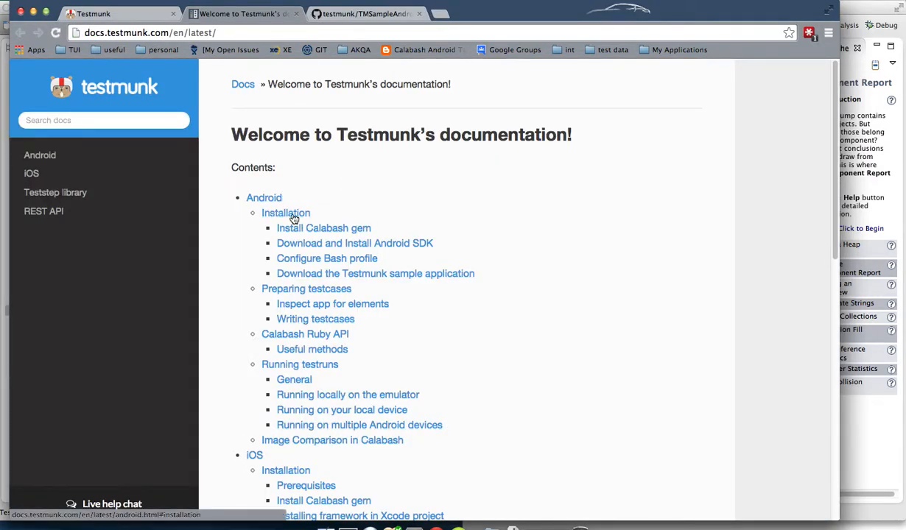
click(285, 213)
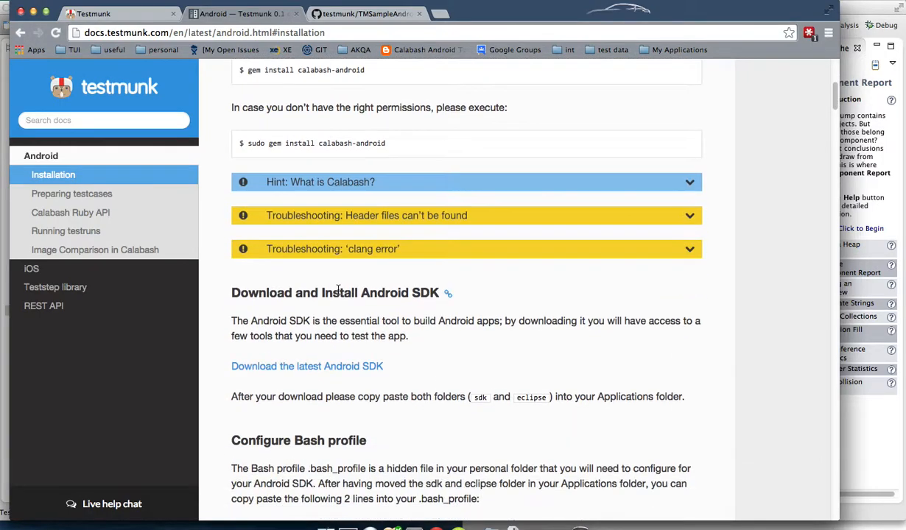
scroll(down, 3)
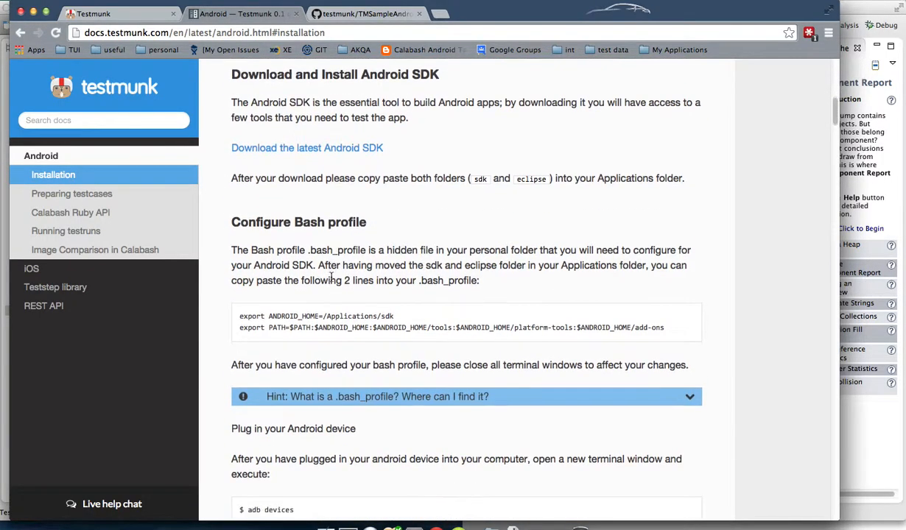
scroll(down, 3)
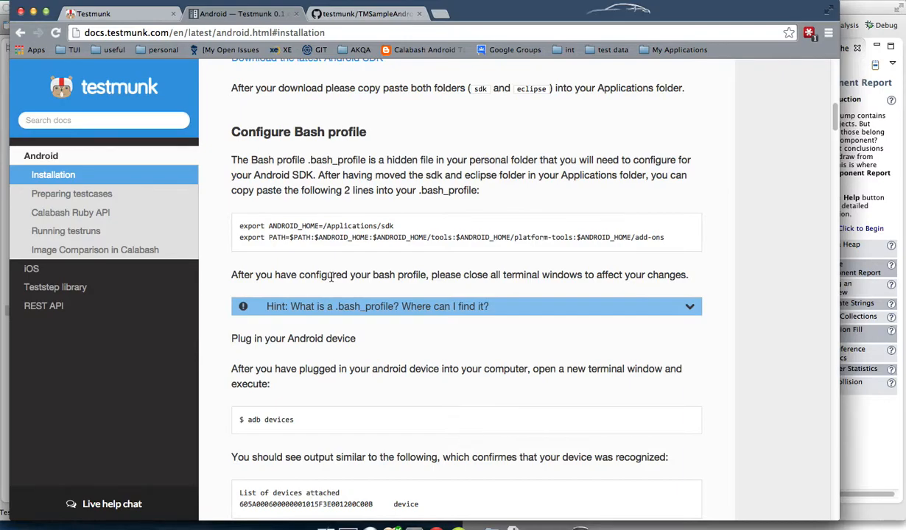
mouse_move(190, 90)
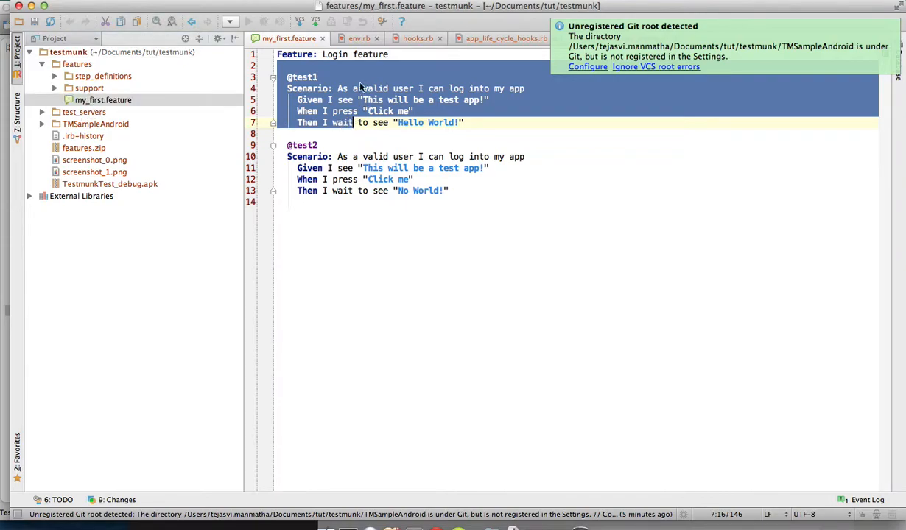
click(358, 77)
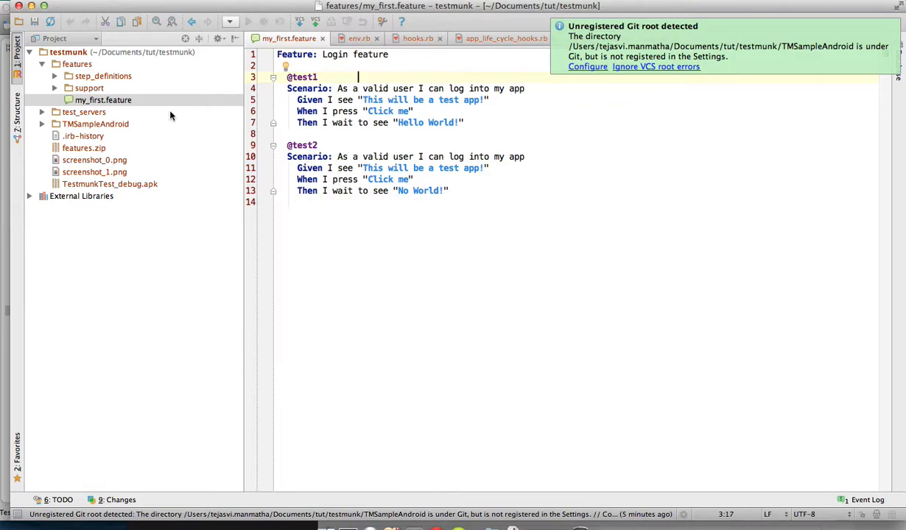
click(55, 76)
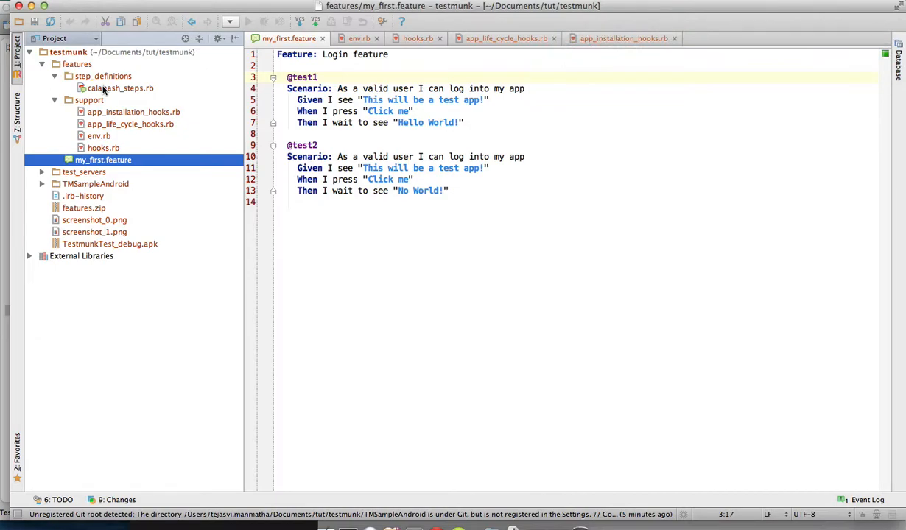
mouse_move(90, 106)
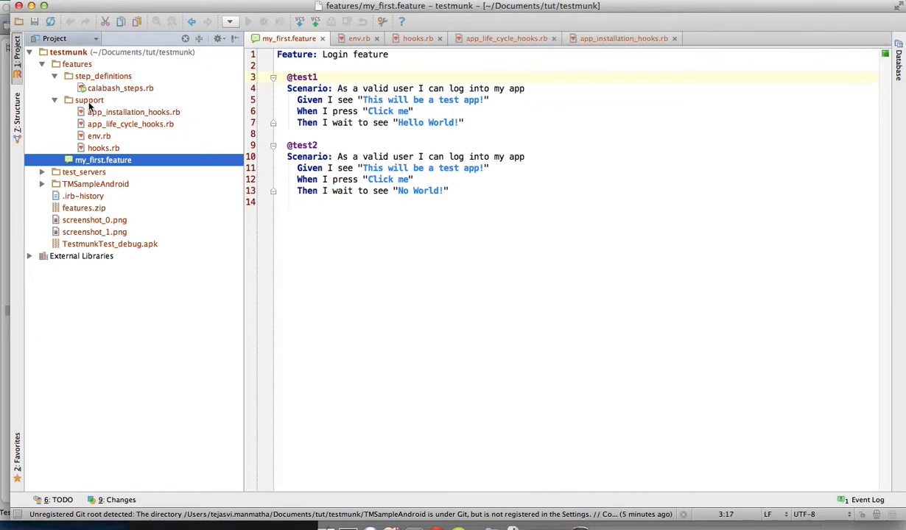
mouse_move(273, 188)
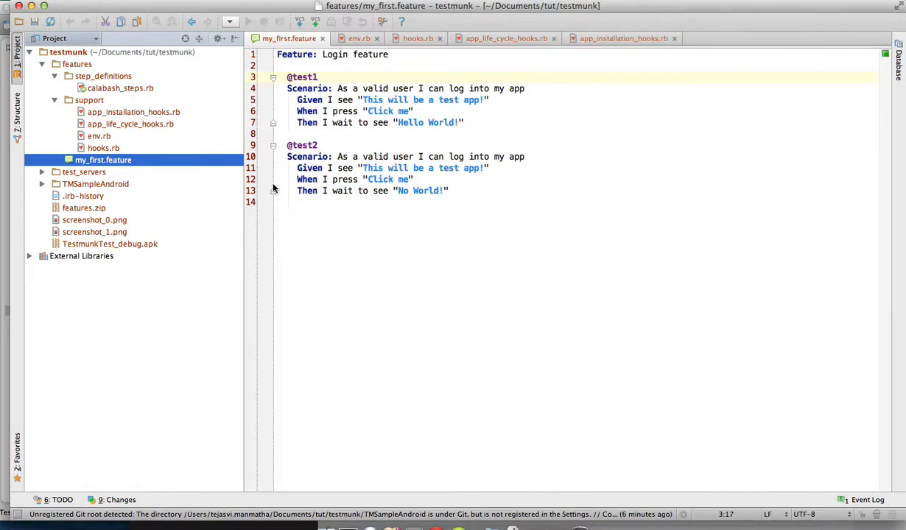
click(330, 77)
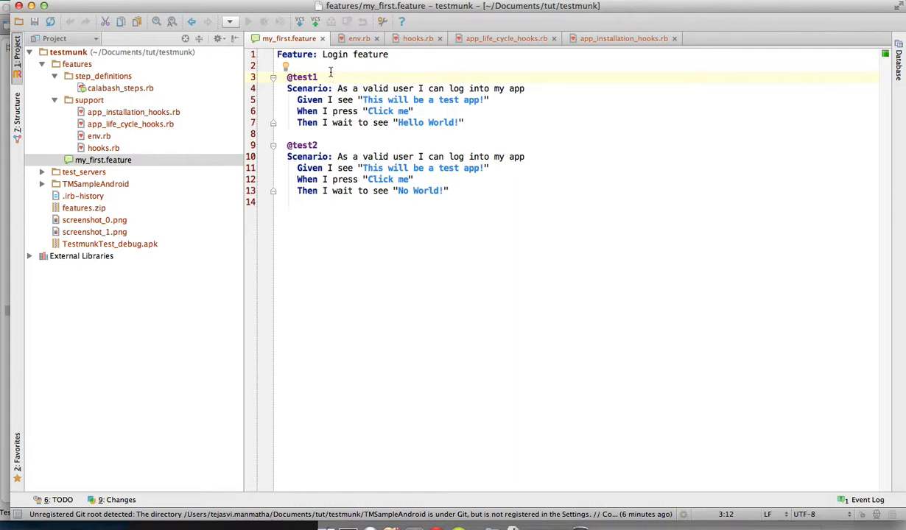
mouse_move(436, 528)
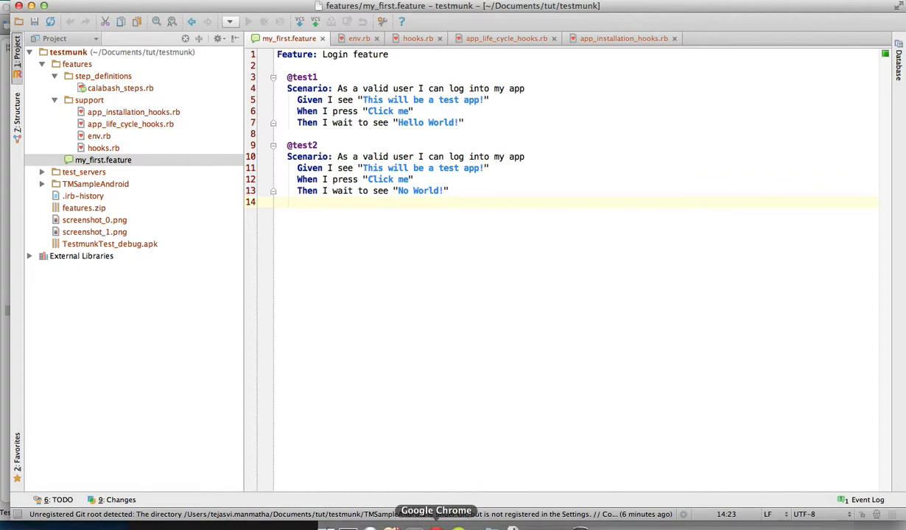
mouse_move(405, 298)
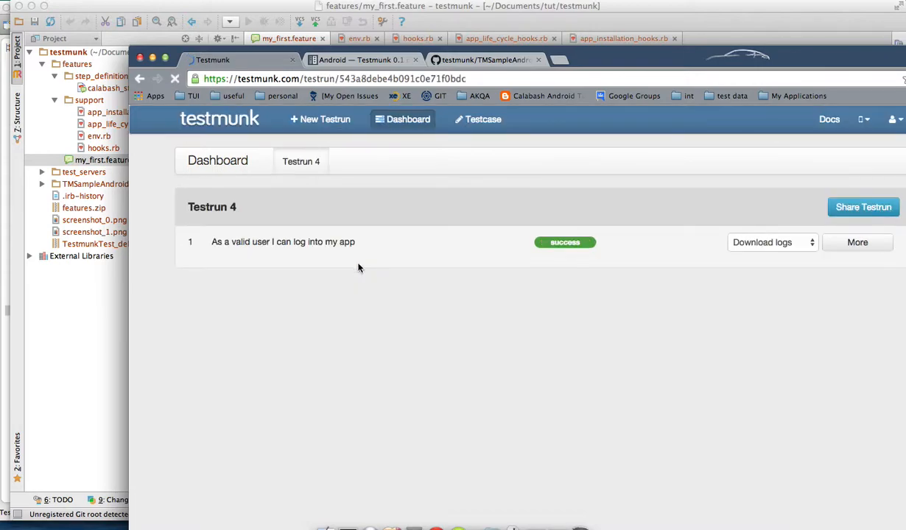
Open the Testrun 4 login test case and enlarge the Hello World! screenshot.
click(282, 242)
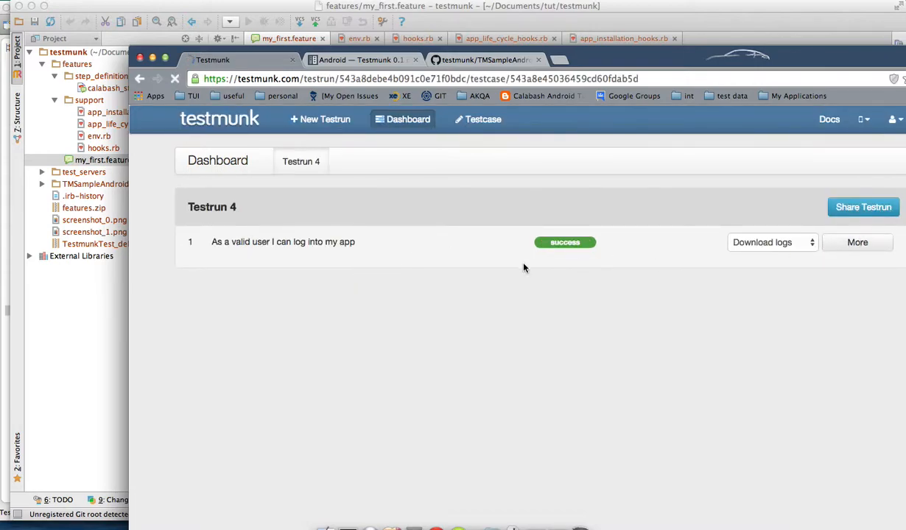
click(283, 242)
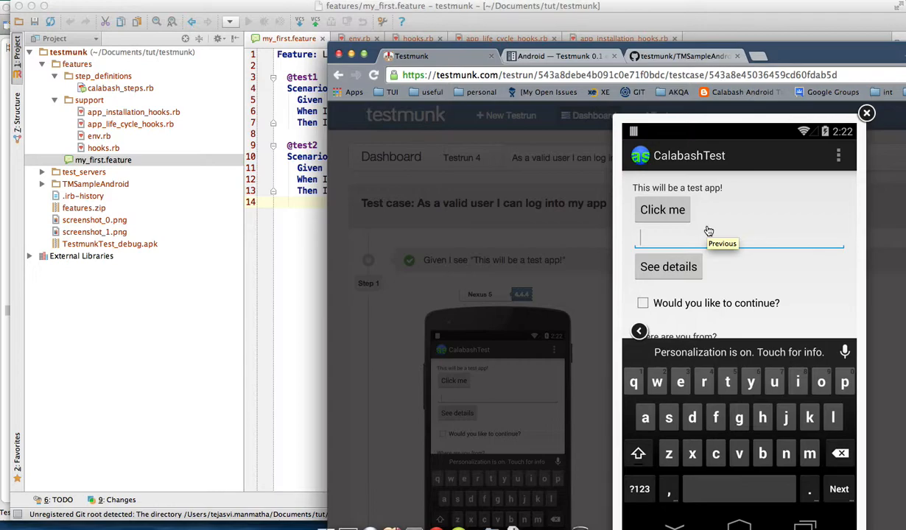
mouse_move(696, 191)
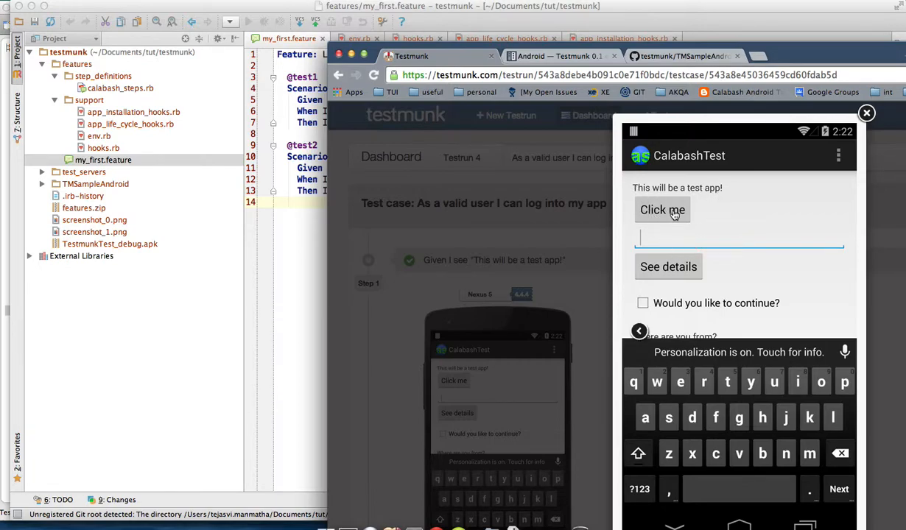
mouse_move(666, 225)
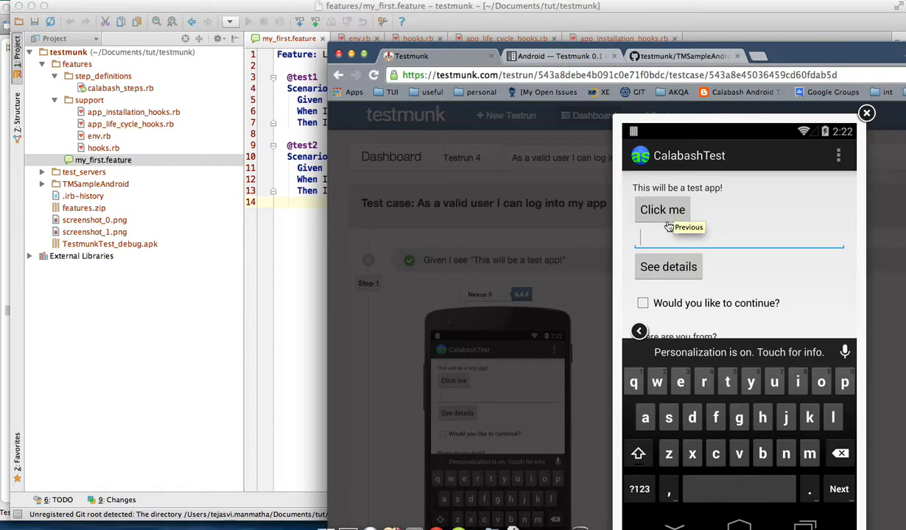
mouse_move(665, 216)
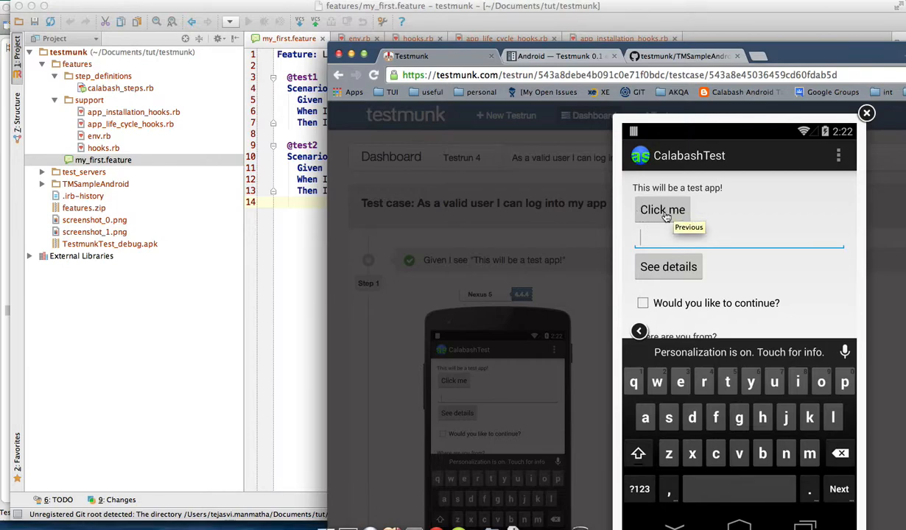
click(662, 209)
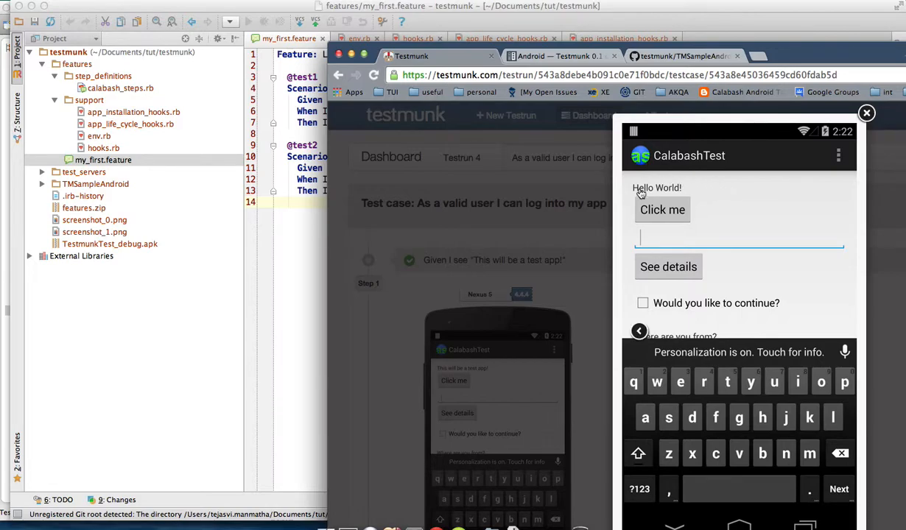
mouse_move(680, 187)
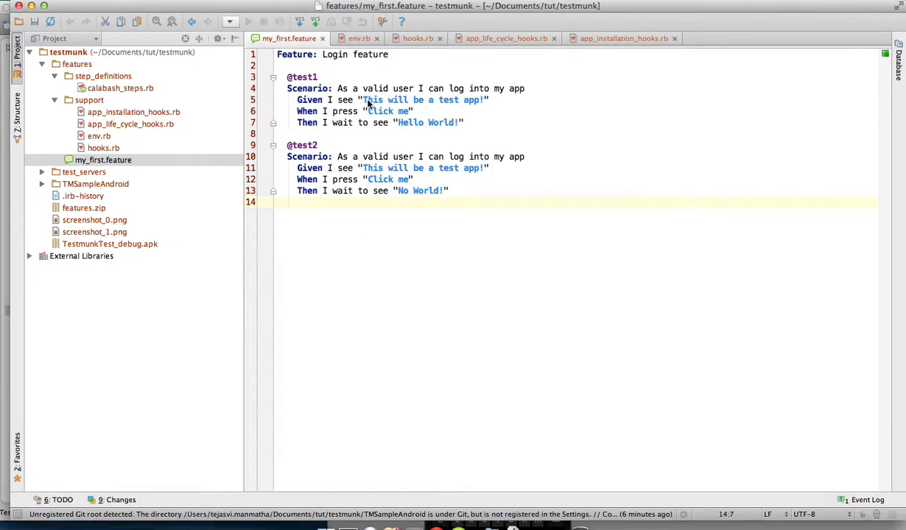
click(410, 99)
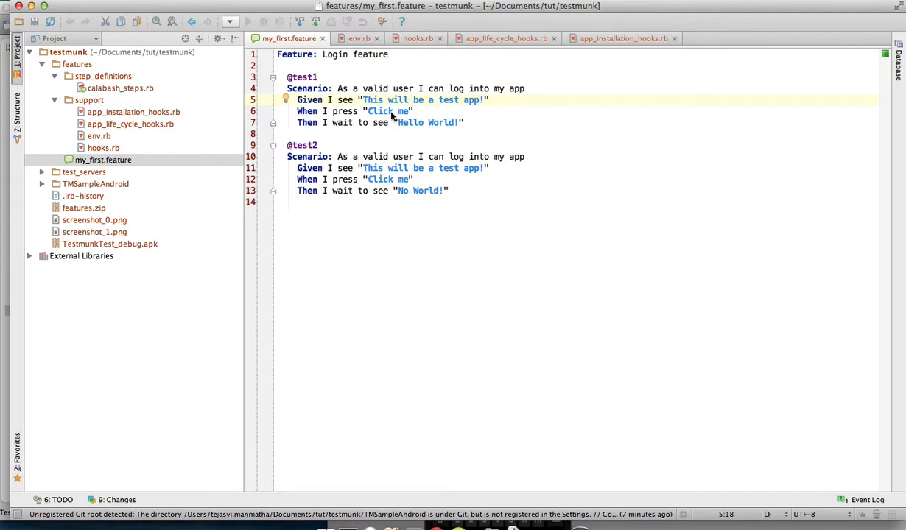
click(394, 111)
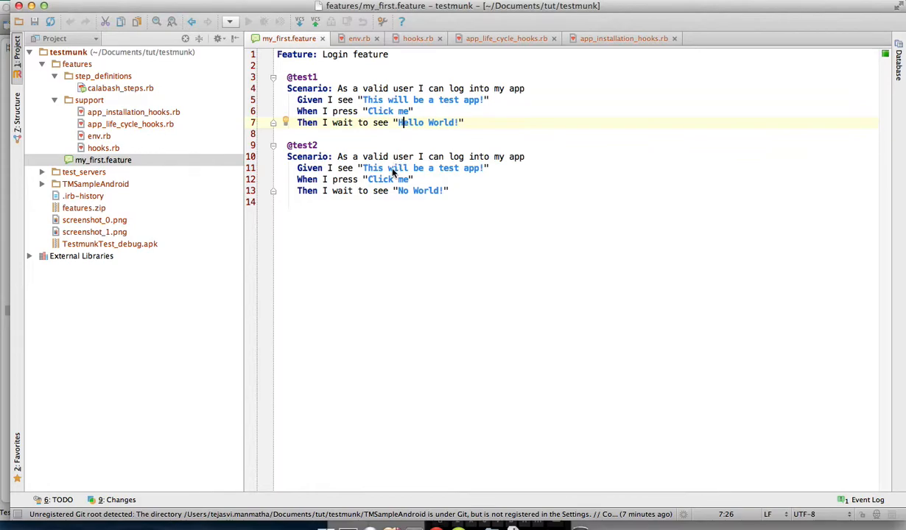
click(379, 179)
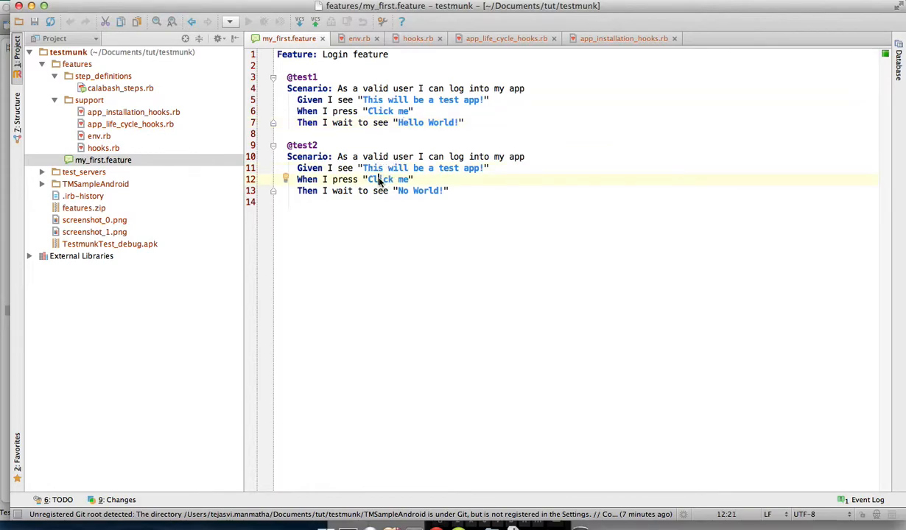
click(404, 111)
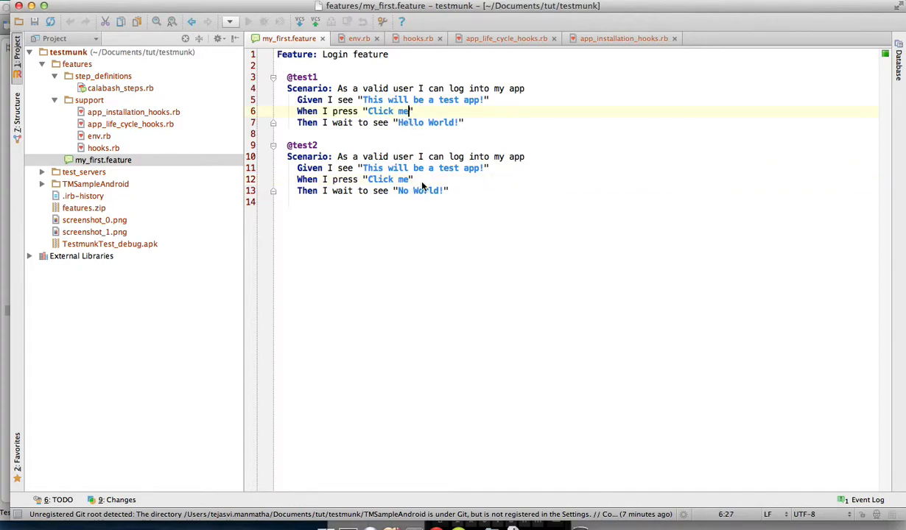
click(421, 190)
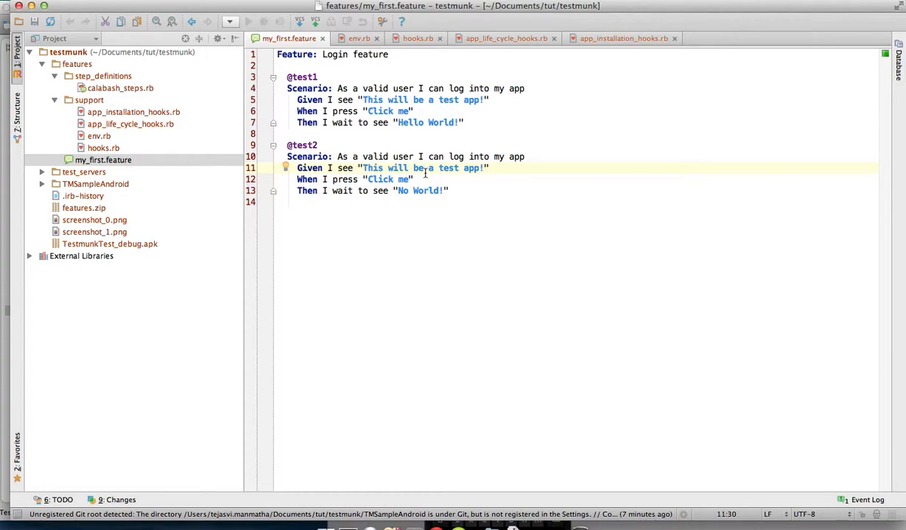
mouse_move(412, 423)
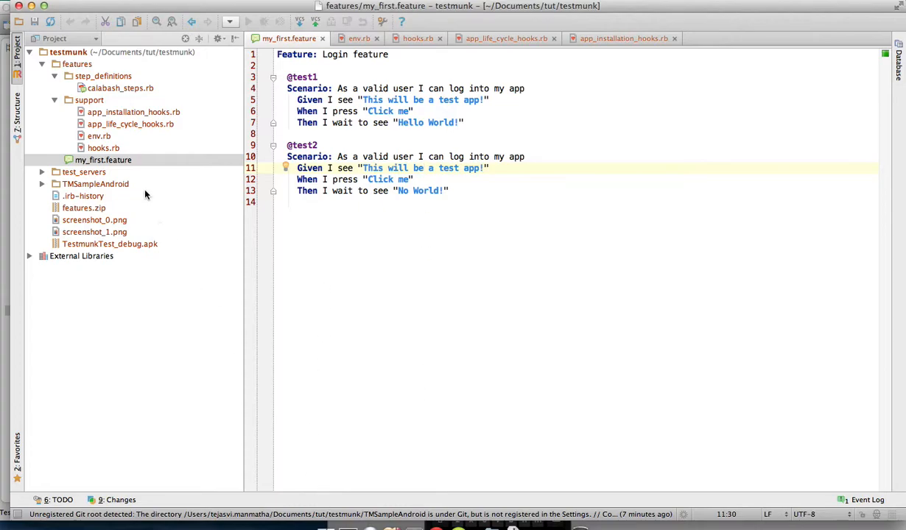
mouse_move(96, 57)
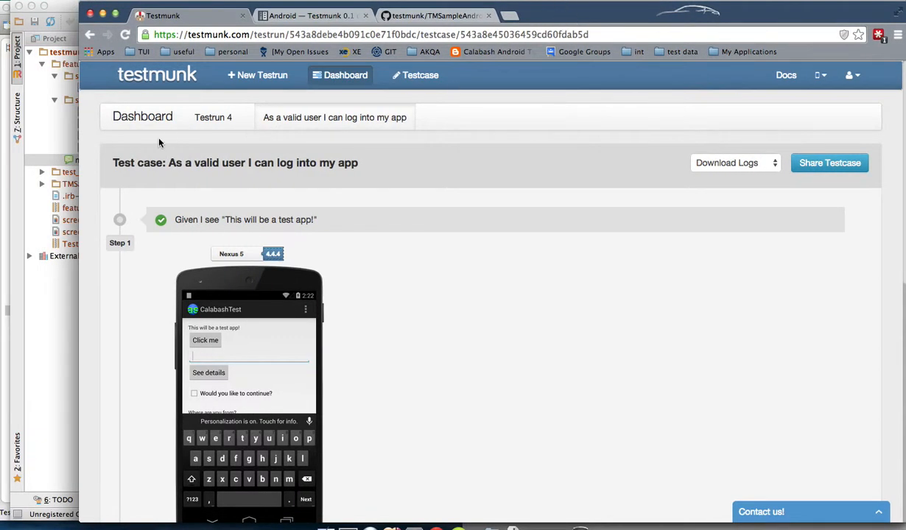
mouse_move(252, 75)
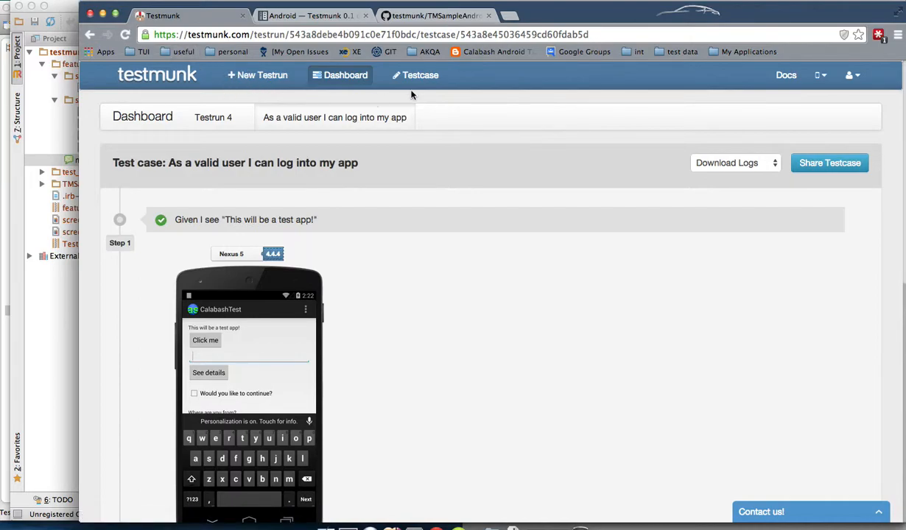
mouse_move(420, 74)
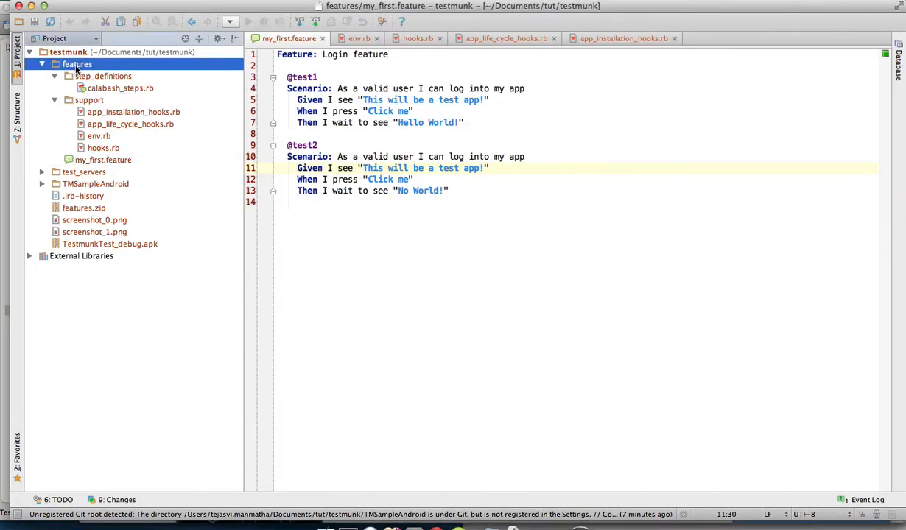
Return to the Testmunk dashboard listing Testruns 2 to 5 and the iOS sample.
click(42, 64)
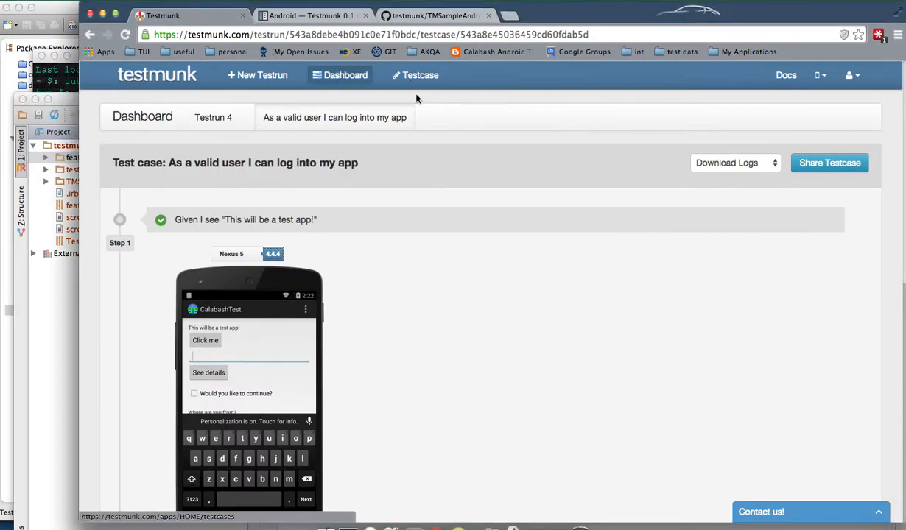
mouse_move(402, 81)
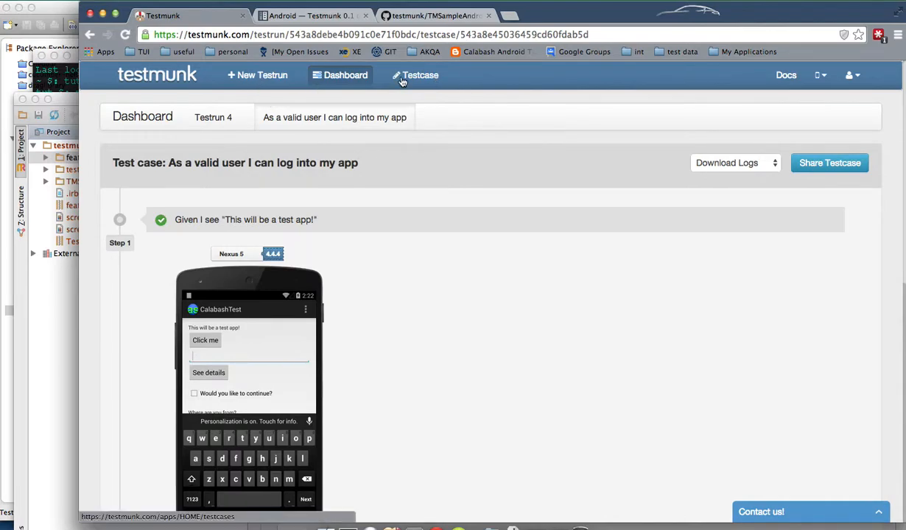
click(339, 75)
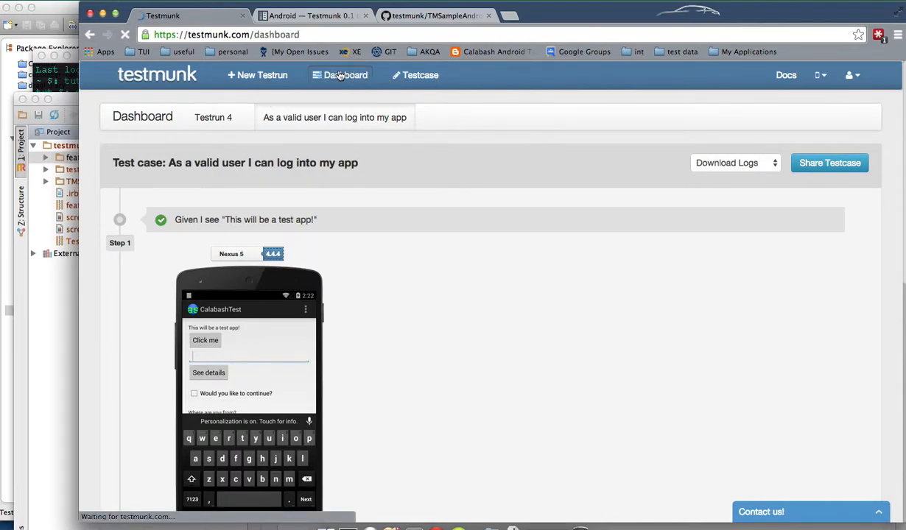
click(345, 74)
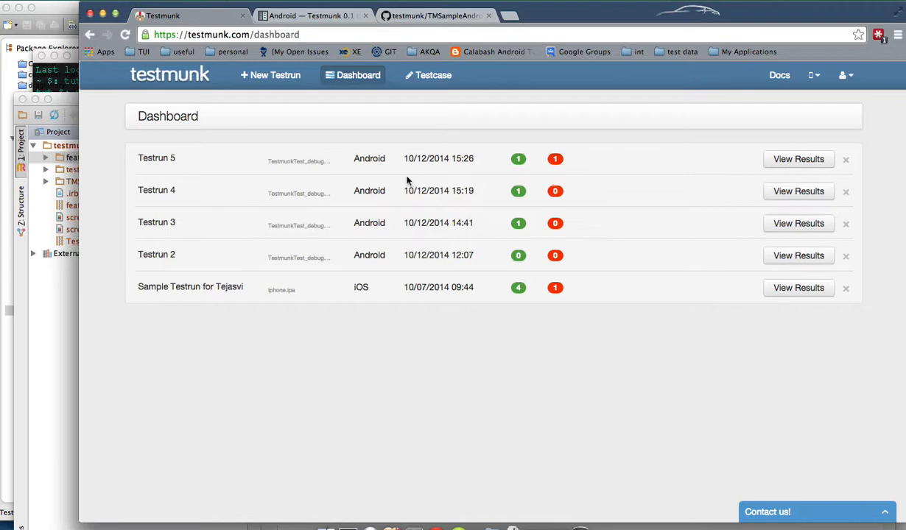
Upload TestmunkTest_debug.apk through the New Testrun drag-and-drop area.
click(276, 75)
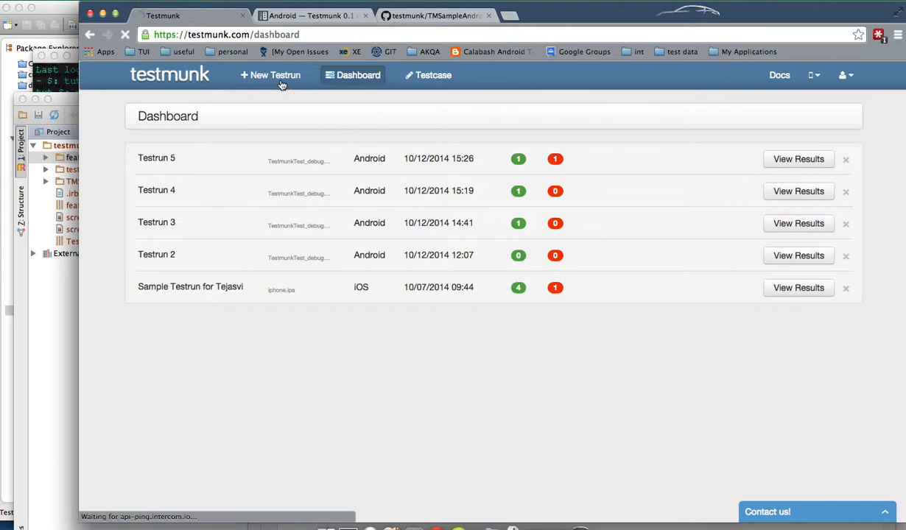
click(274, 74)
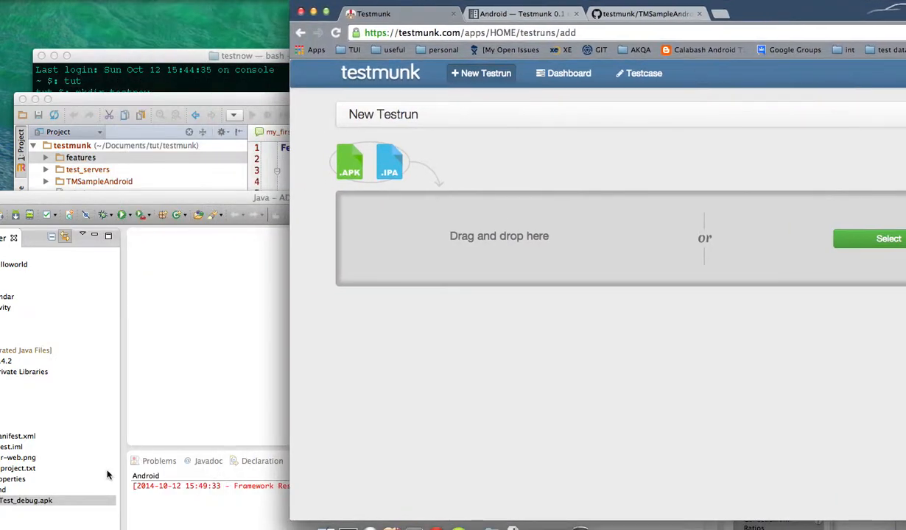
drag(26, 500, 431, 308)
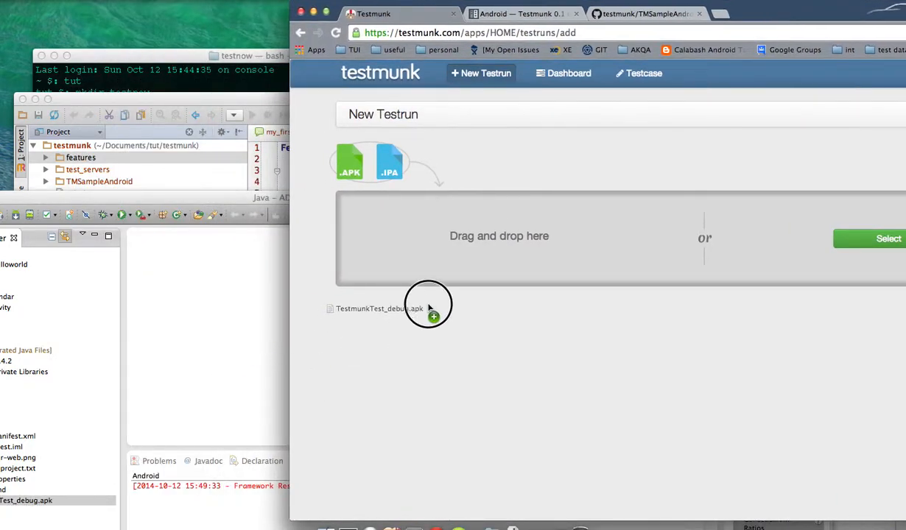
drag(390, 308, 619, 235)
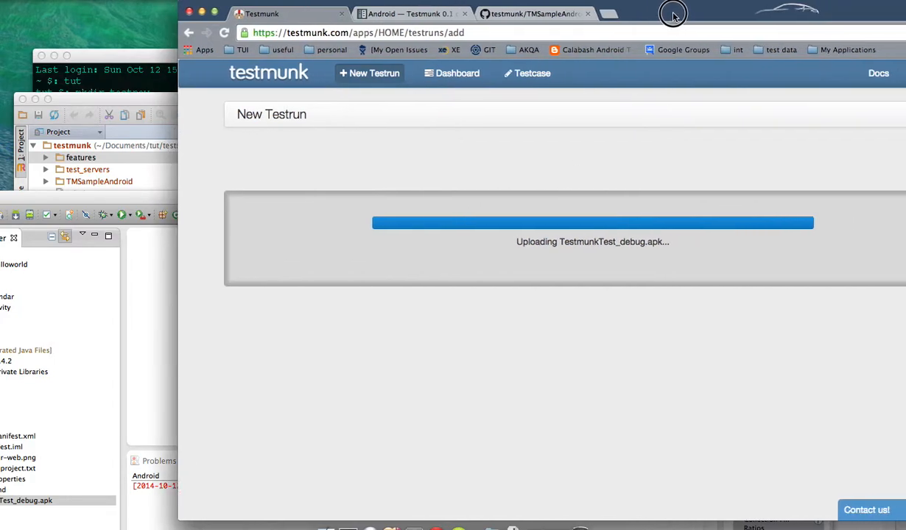
click(455, 73)
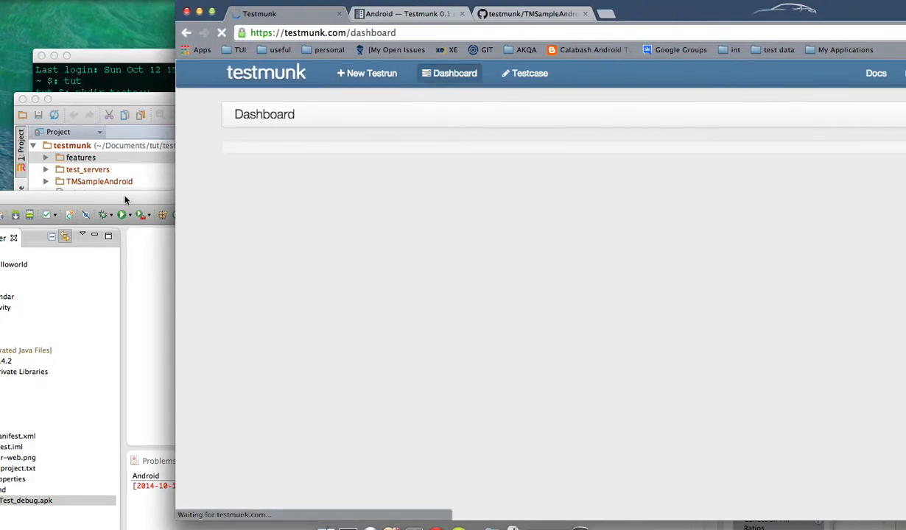
click(81, 156)
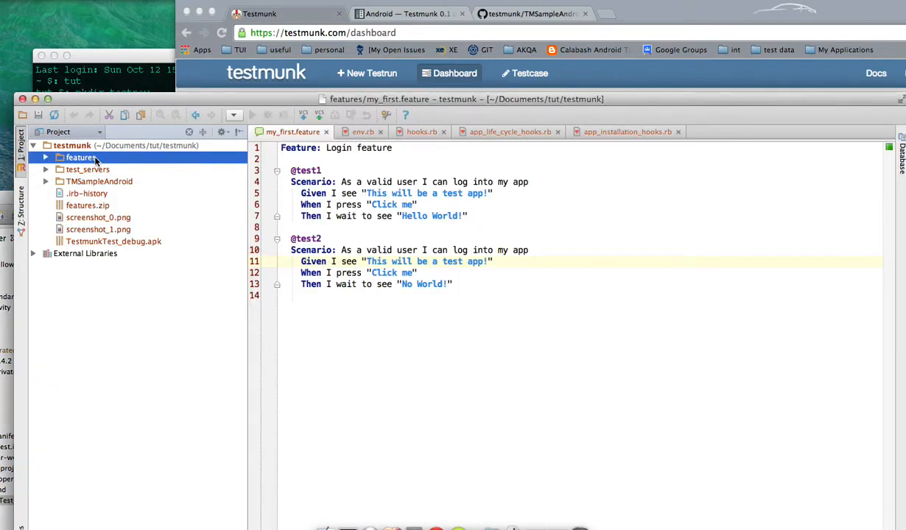
Reveal the features folder in Finder and compress it into features.zip.
right_click(81, 157)
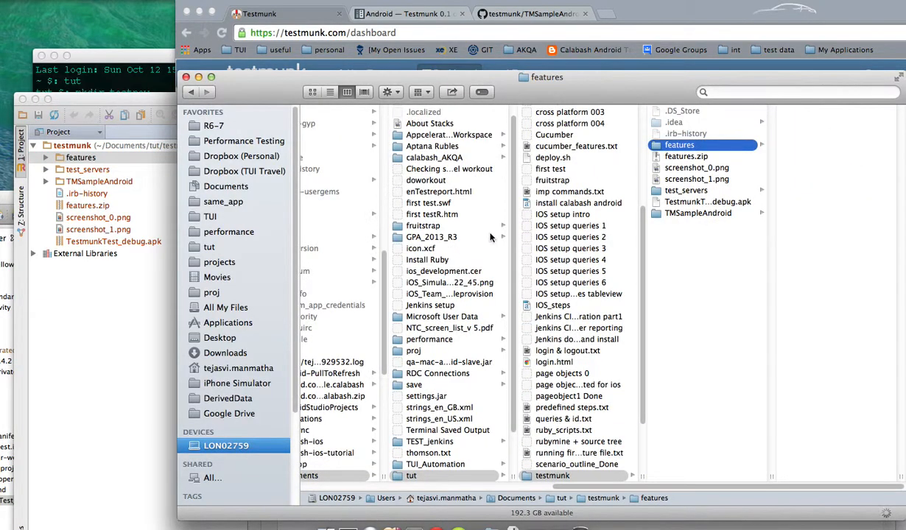
click(679, 144)
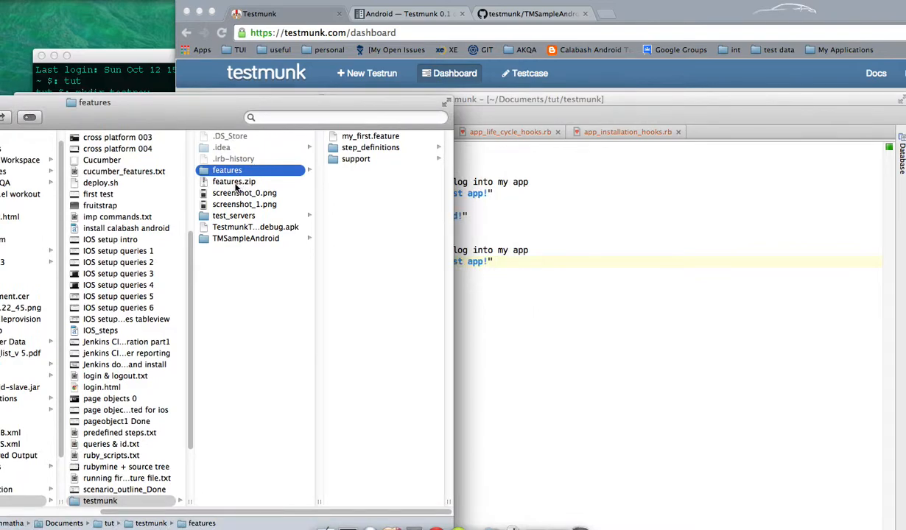
mouse_move(241, 188)
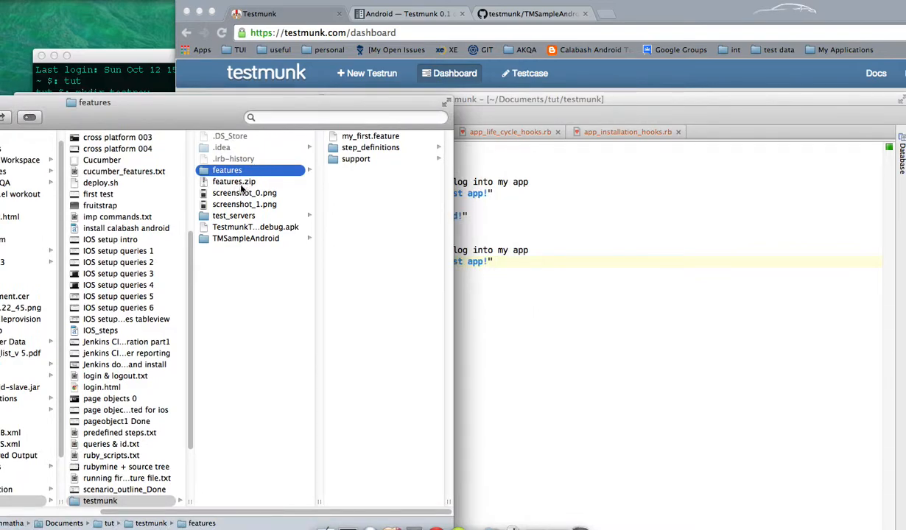
mouse_move(215, 97)
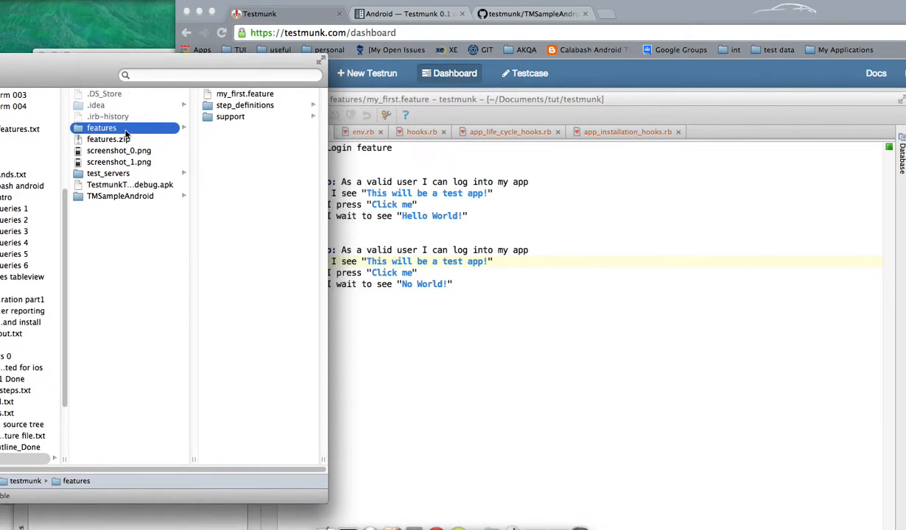
click(105, 139)
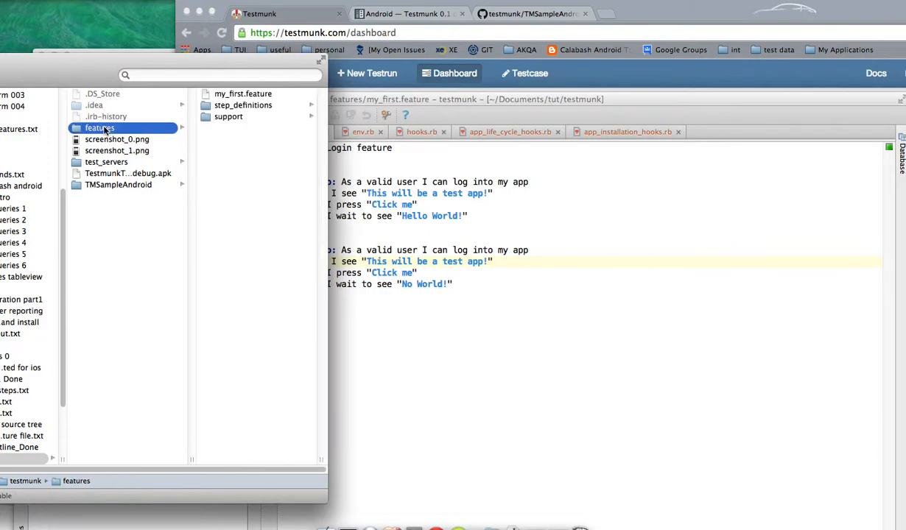
right_click(99, 128)
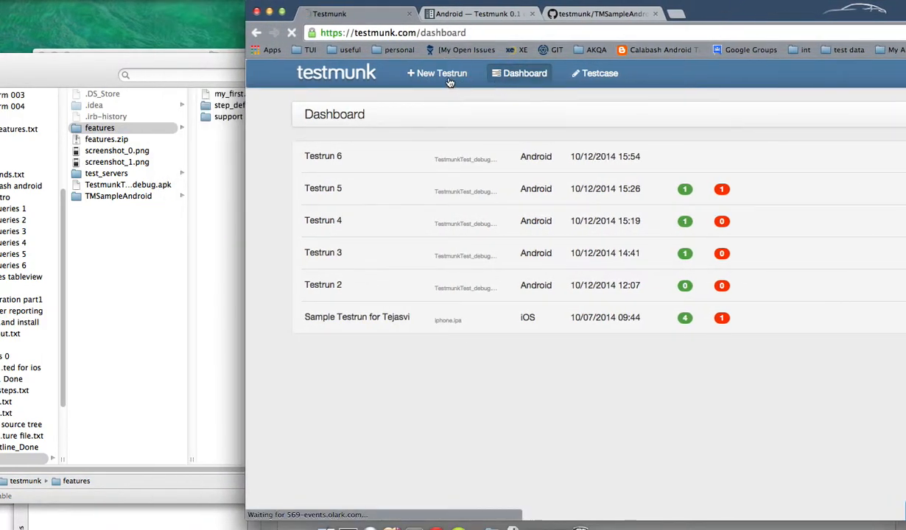
Upload features.zip as testcases and check the second scenario's 'No World!' steps.
click(437, 73)
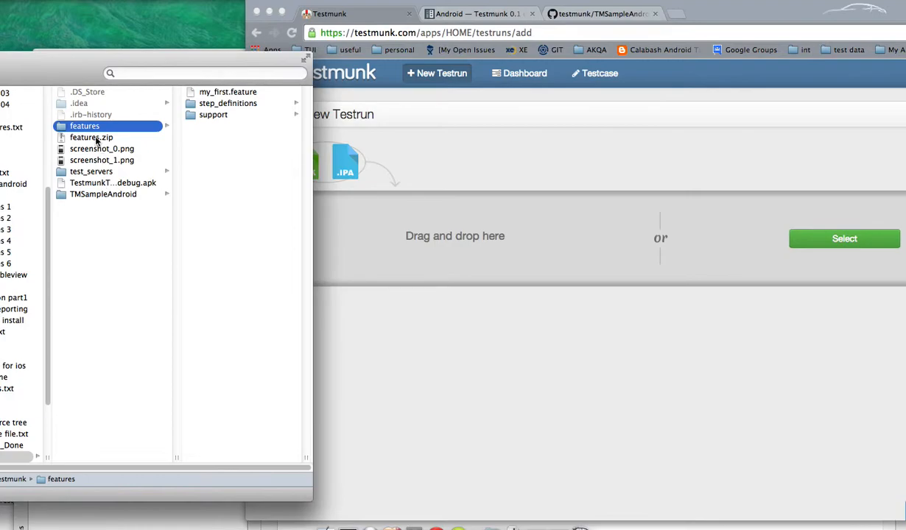
click(91, 138)
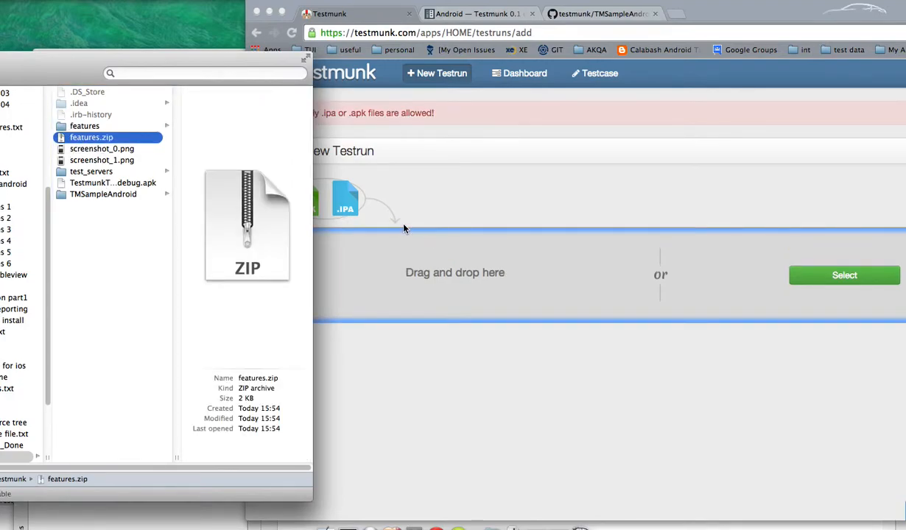
mouse_move(526, 185)
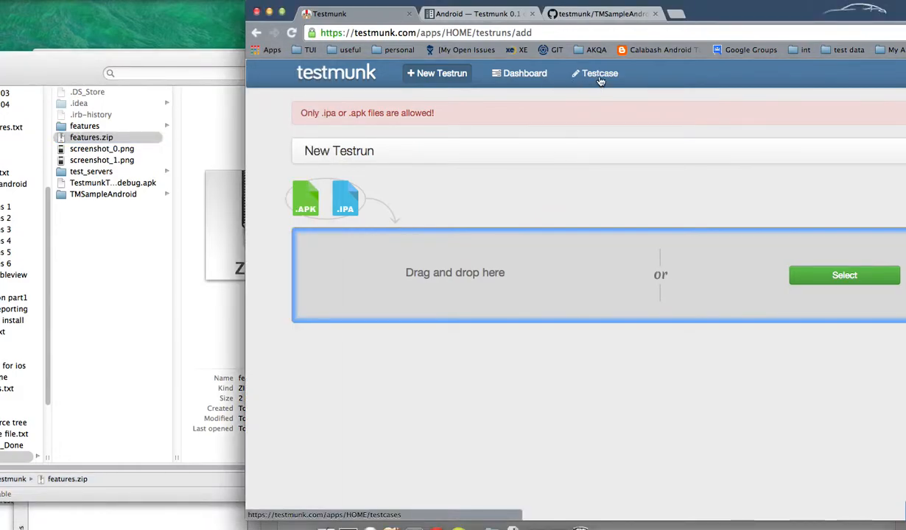
click(599, 73)
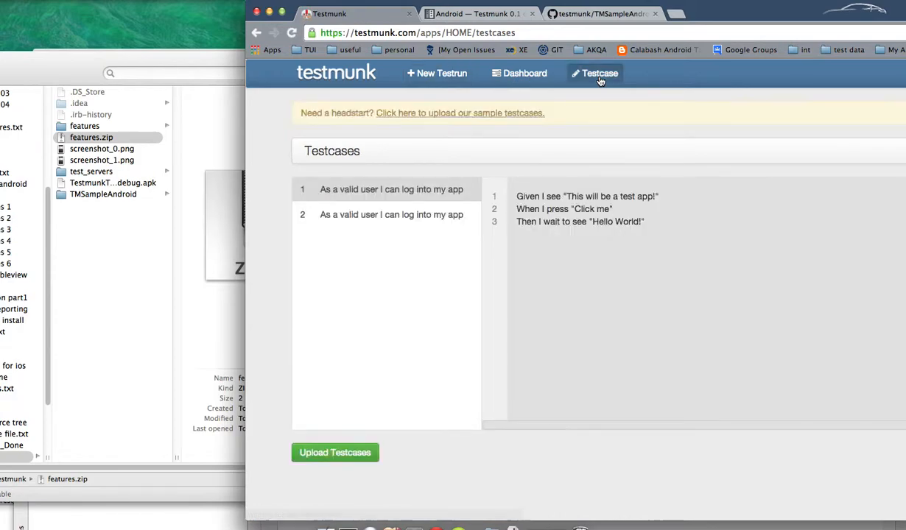
mouse_move(437, 73)
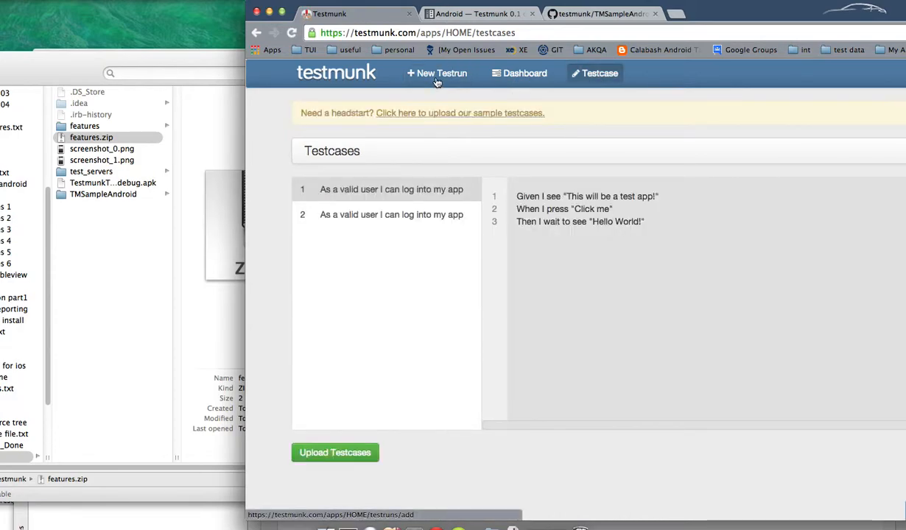
mouse_move(368, 422)
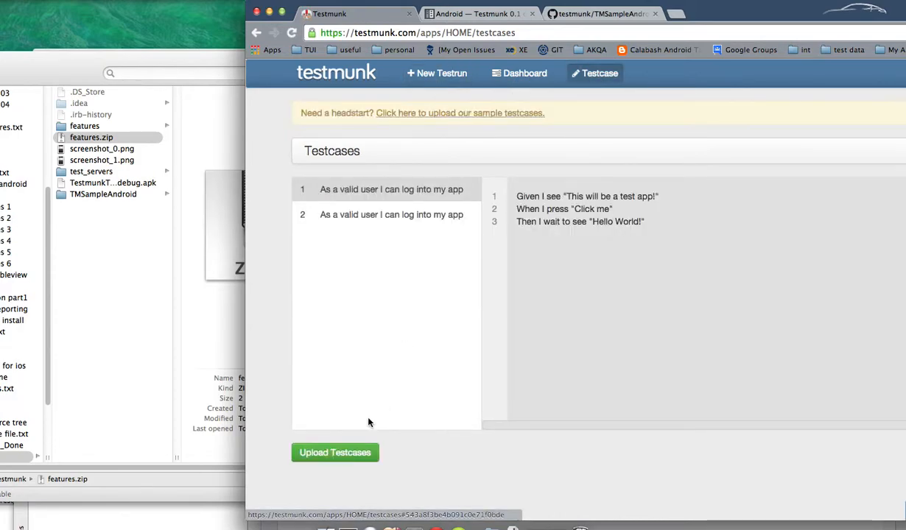
click(334, 452)
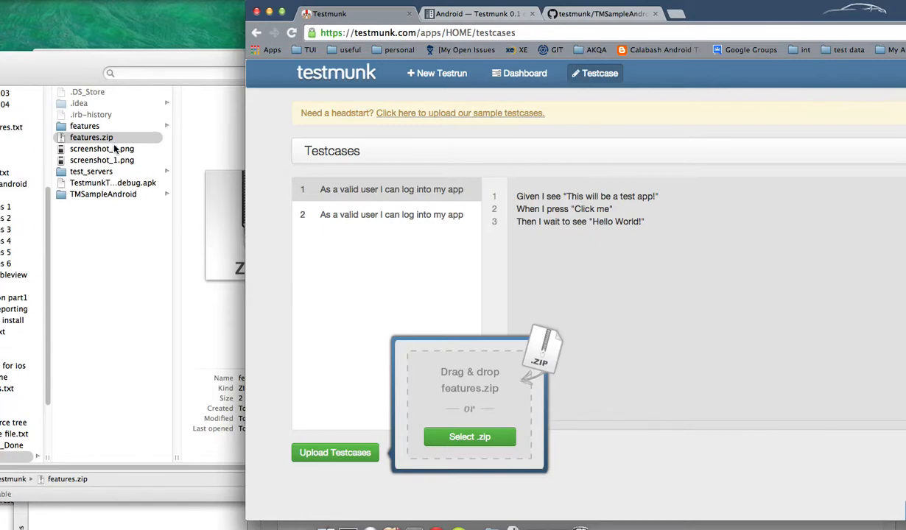
drag(91, 137, 470, 383)
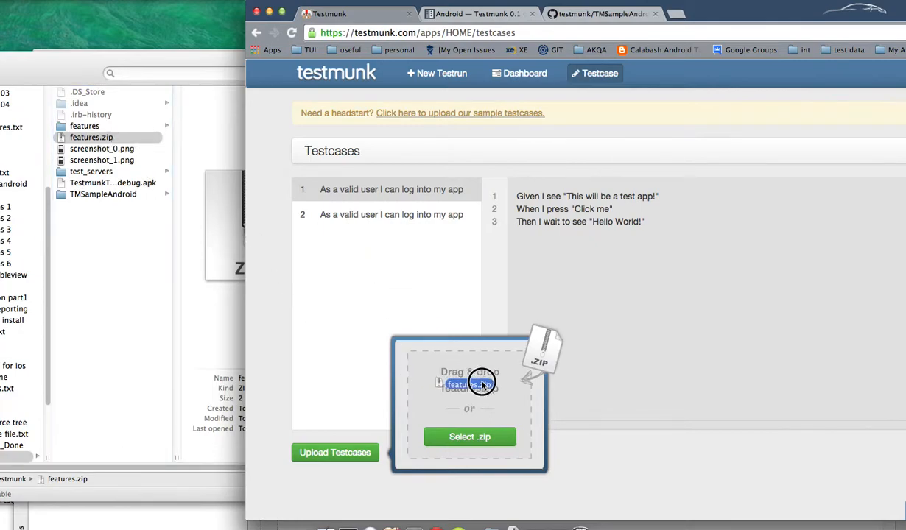
click(470, 436)
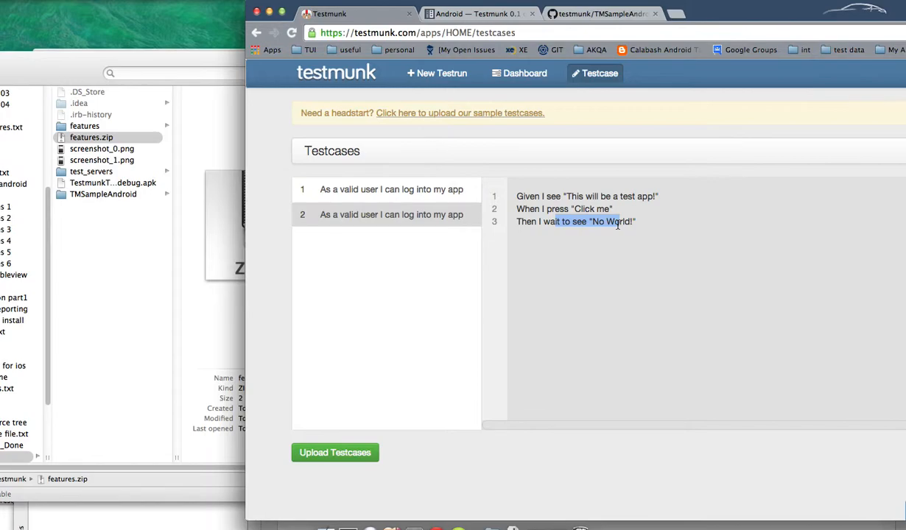
click(518, 73)
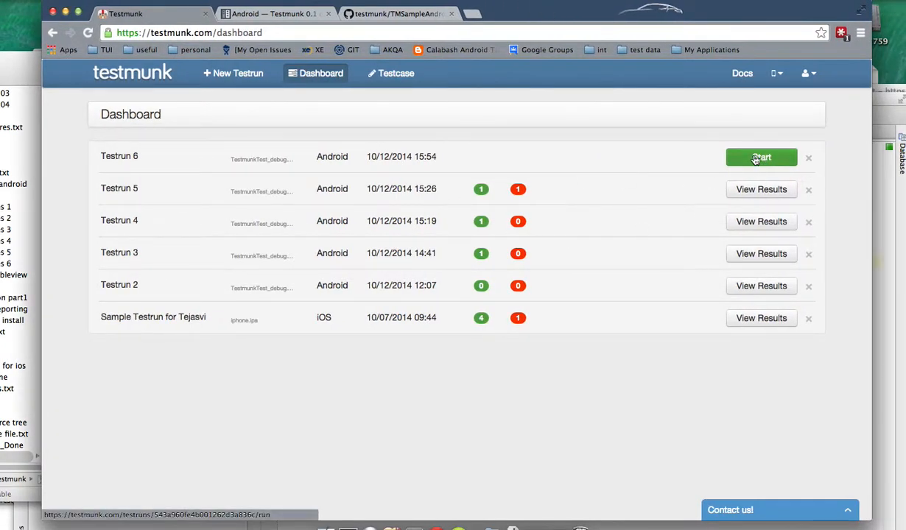
mouse_move(249, 83)
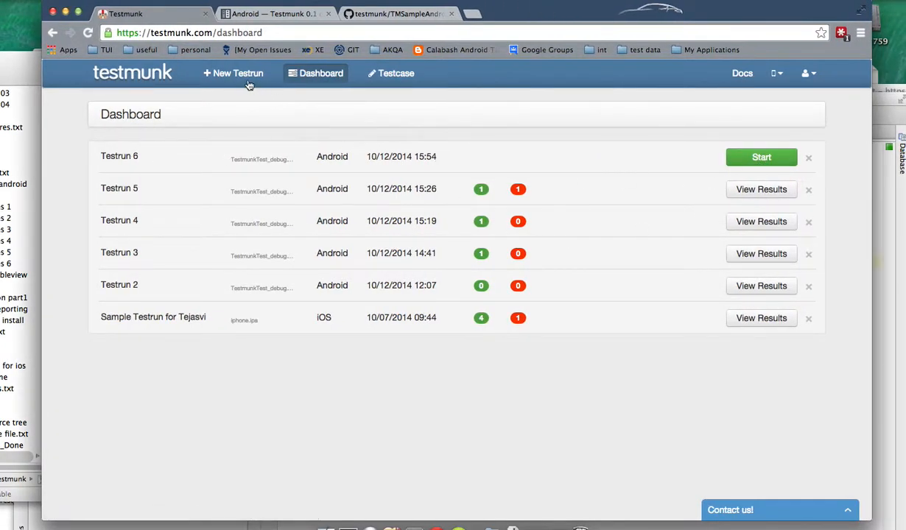
mouse_move(238, 73)
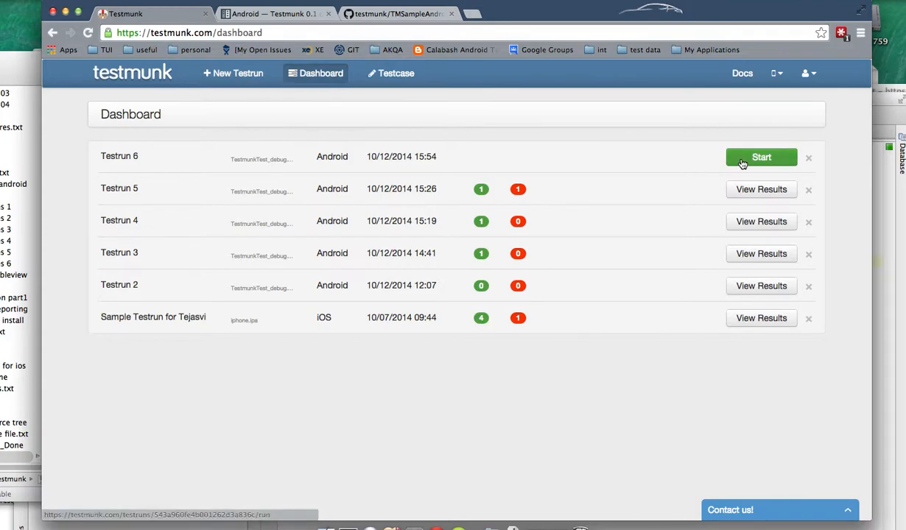
click(761, 157)
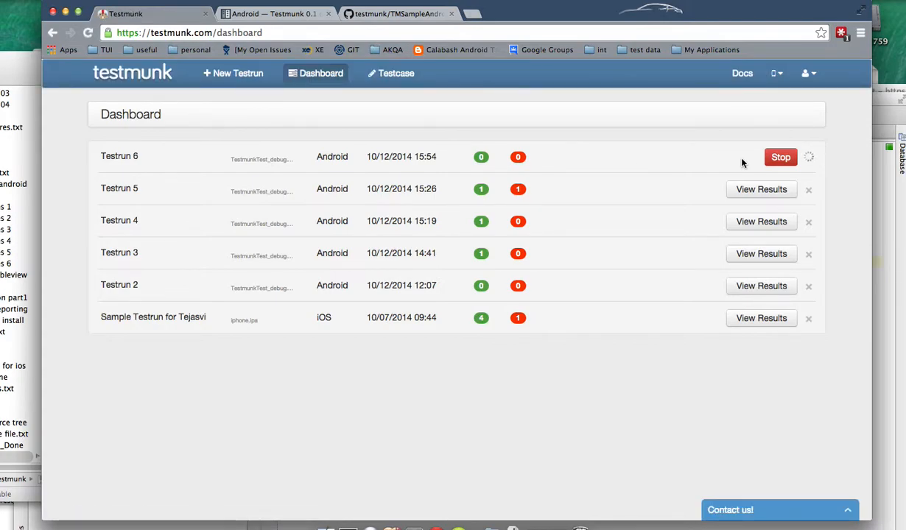
mouse_move(802, 171)
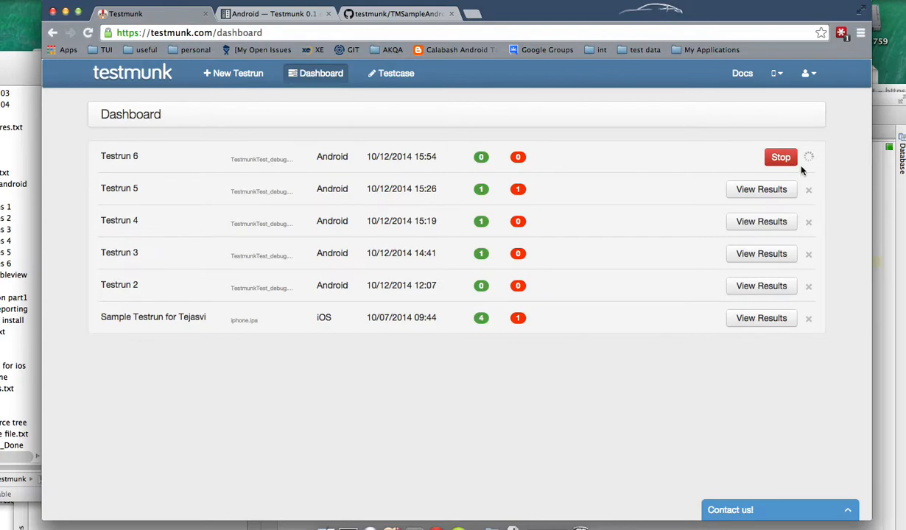
mouse_move(807, 157)
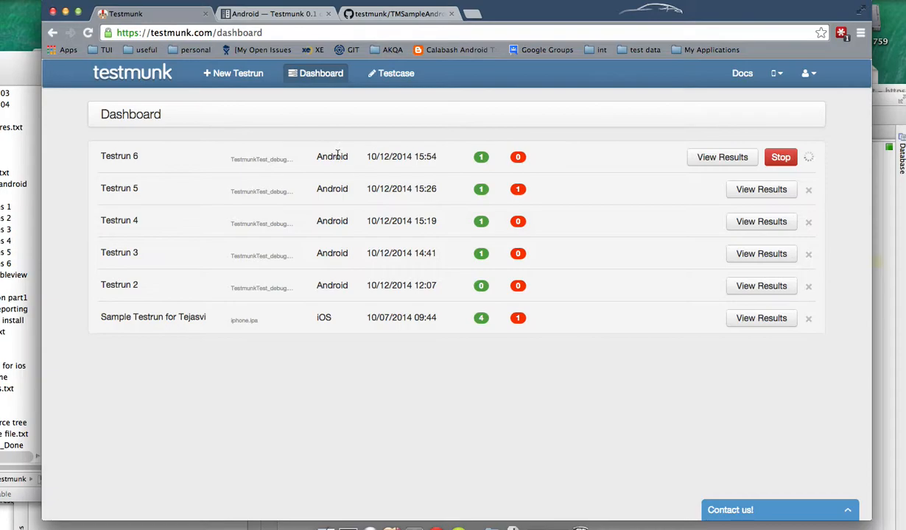
mouse_move(482, 156)
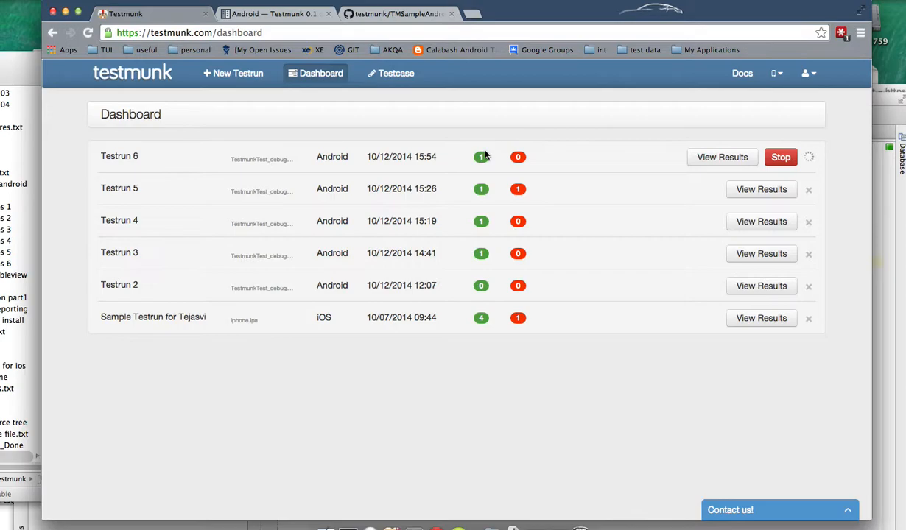
mouse_move(808, 161)
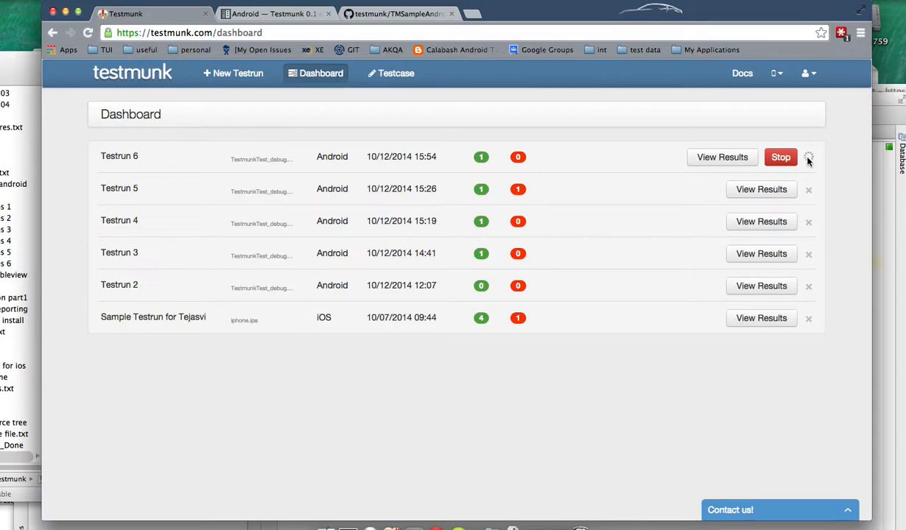
mouse_move(809, 157)
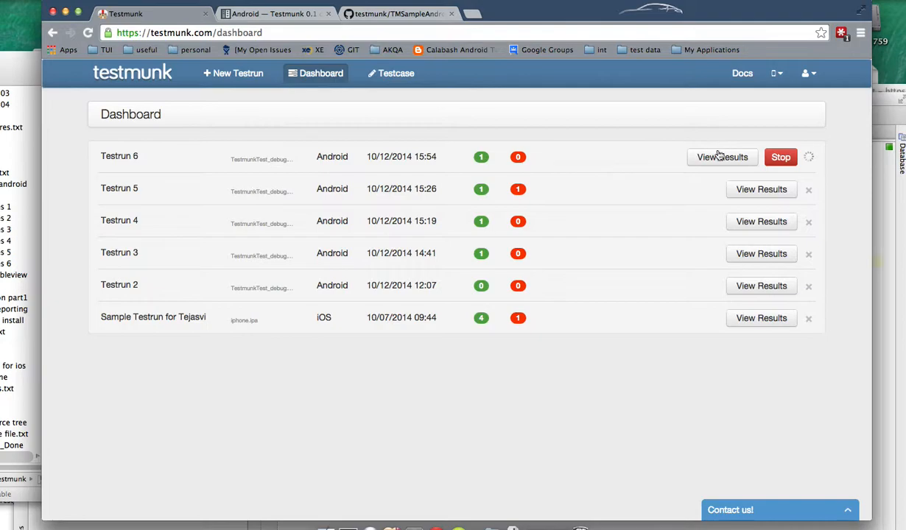
Open Testrun 6's results and wait for both login scenarios to finish.
click(722, 157)
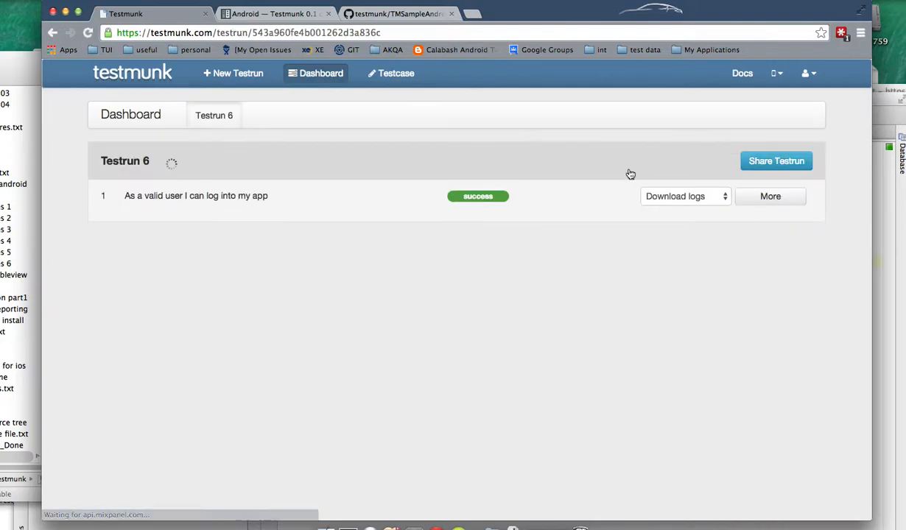
mouse_move(432, 317)
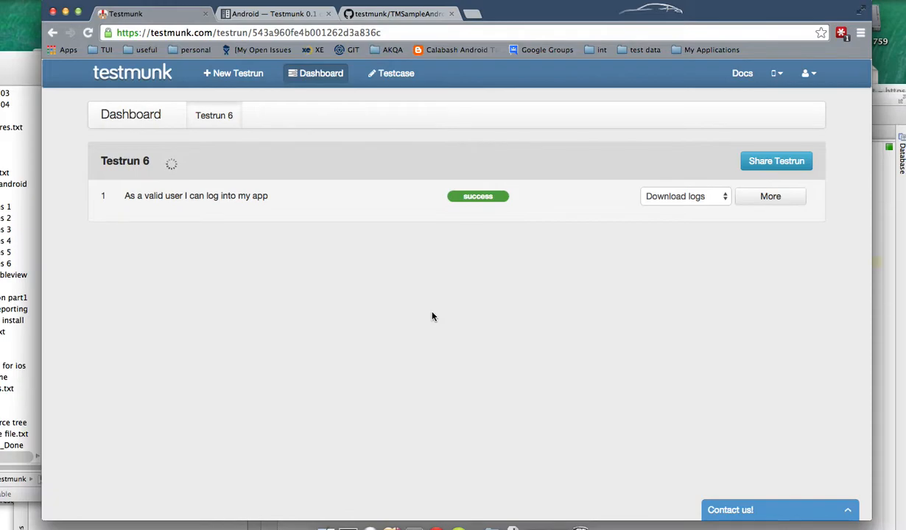
mouse_move(479, 199)
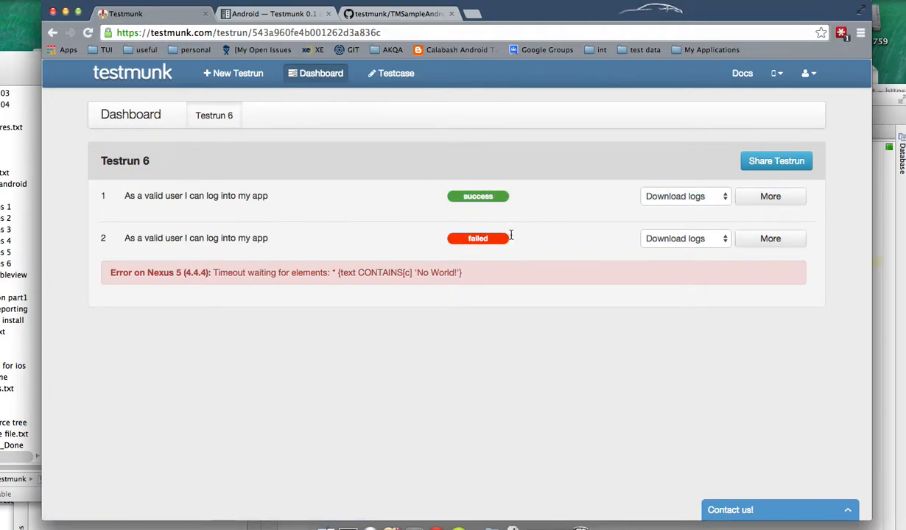
mouse_move(380, 276)
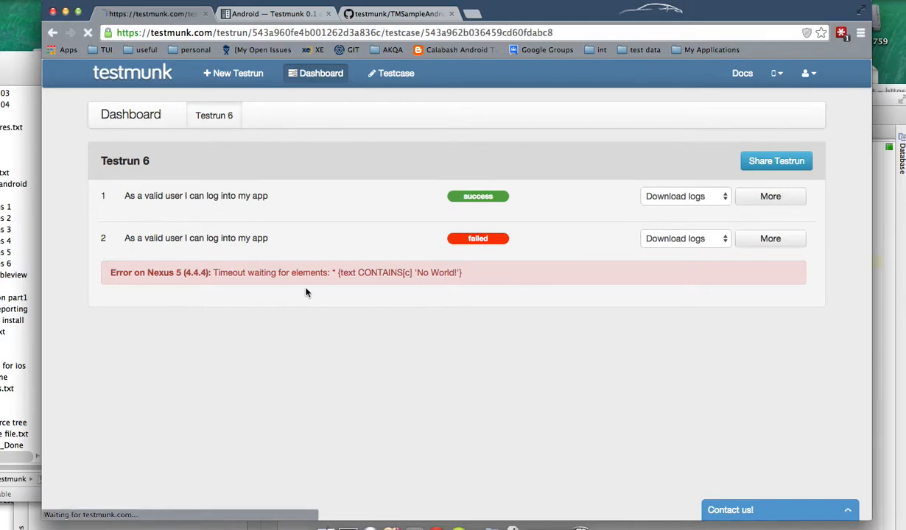
Open the passing login scenario and scroll through its step screenshots showing Hello World!
click(196, 196)
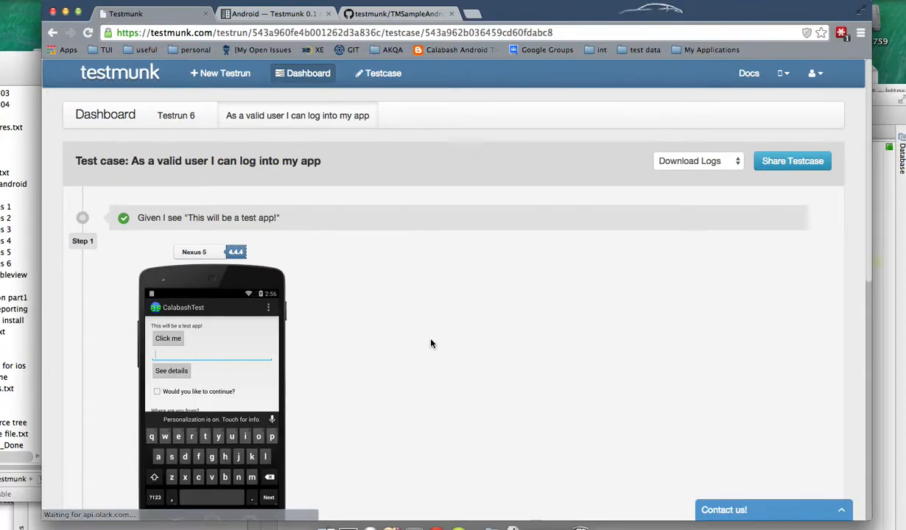
scroll(up, 3)
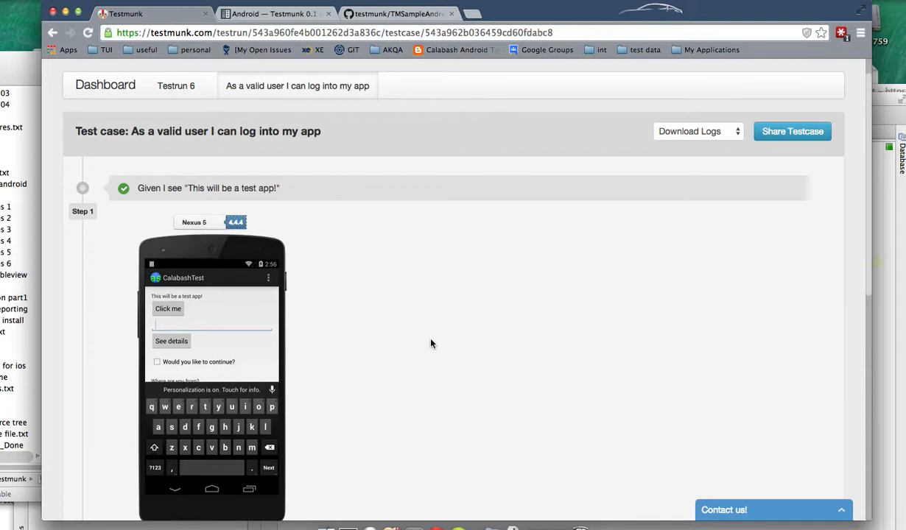
scroll(down, 3)
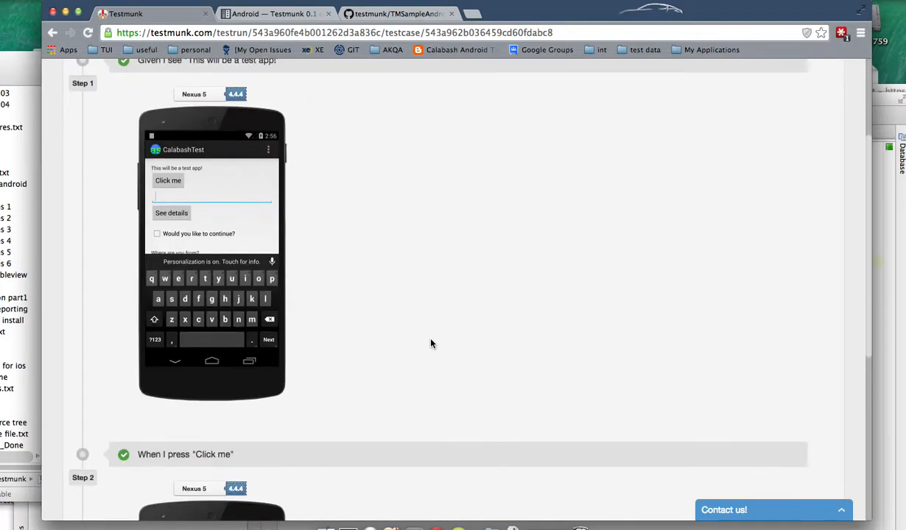
scroll(down, 3)
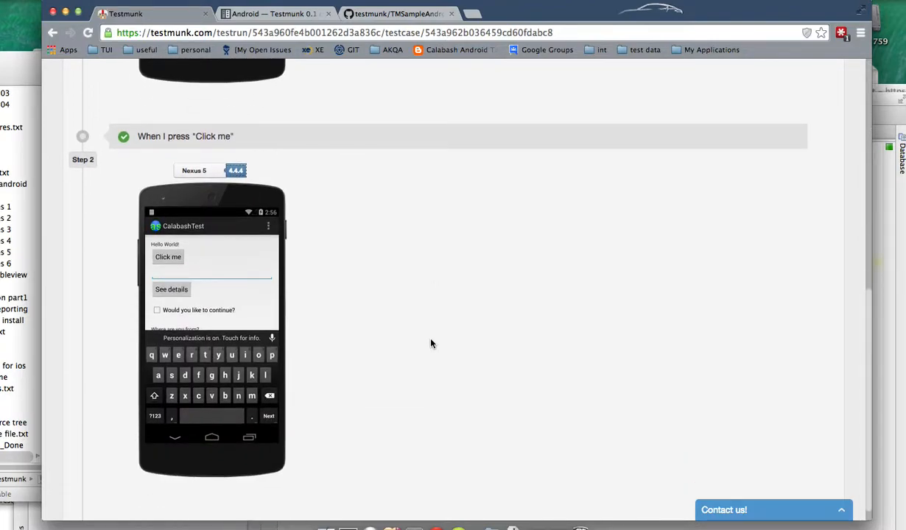
scroll(down, 3)
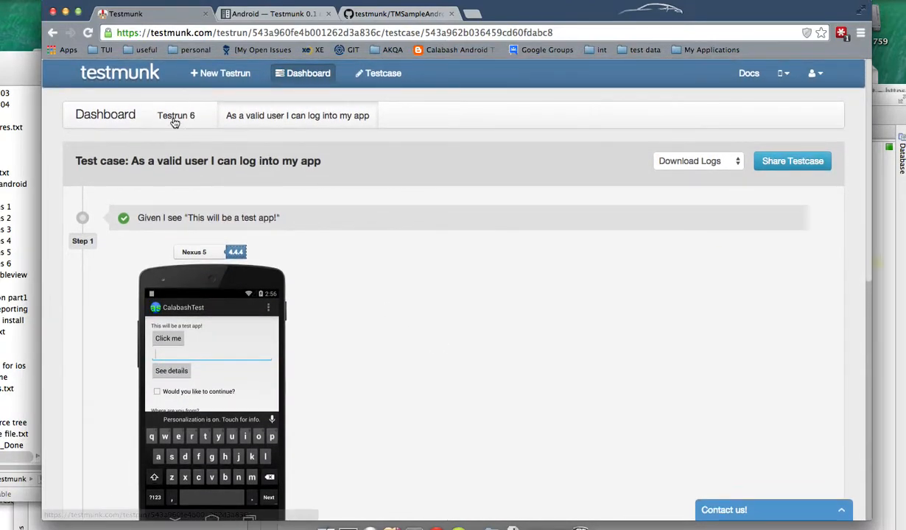
Go back to Testrun 6 and scroll through the failed scenario's step screenshots.
click(176, 116)
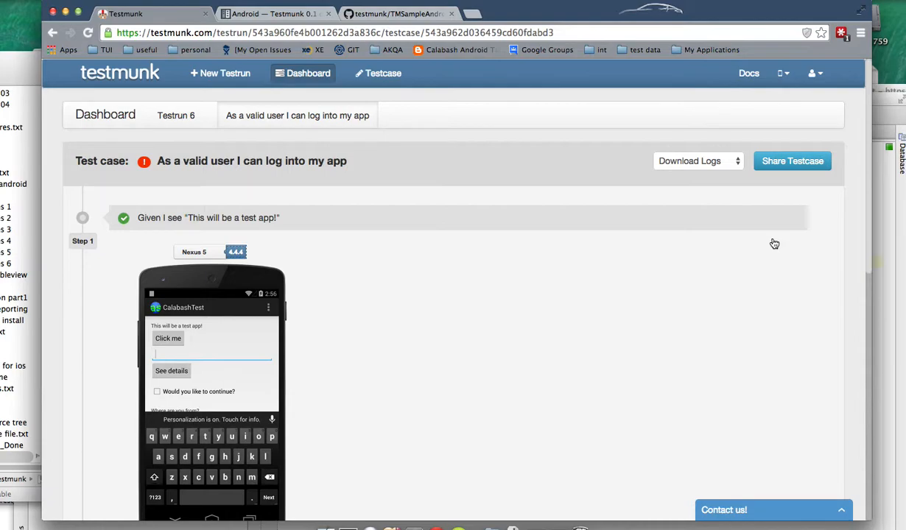
mouse_move(556, 324)
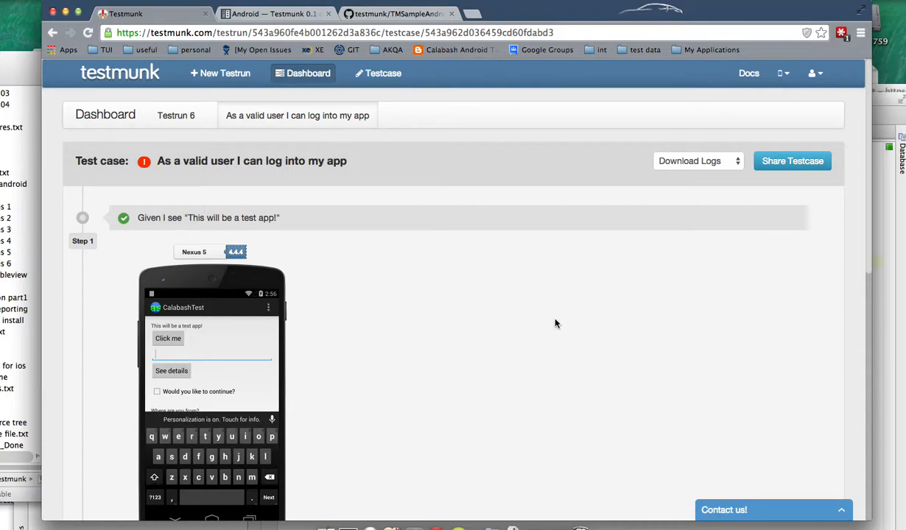
scroll(down, 3)
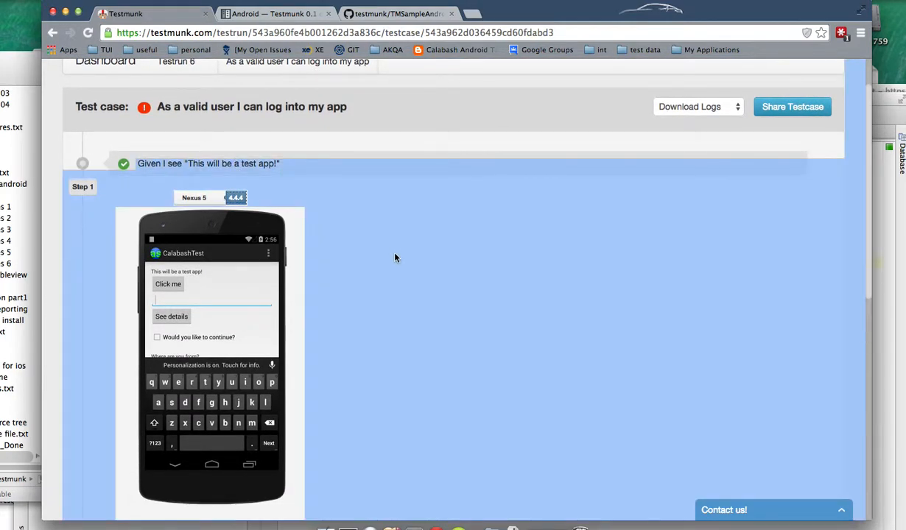
scroll(down, 3)
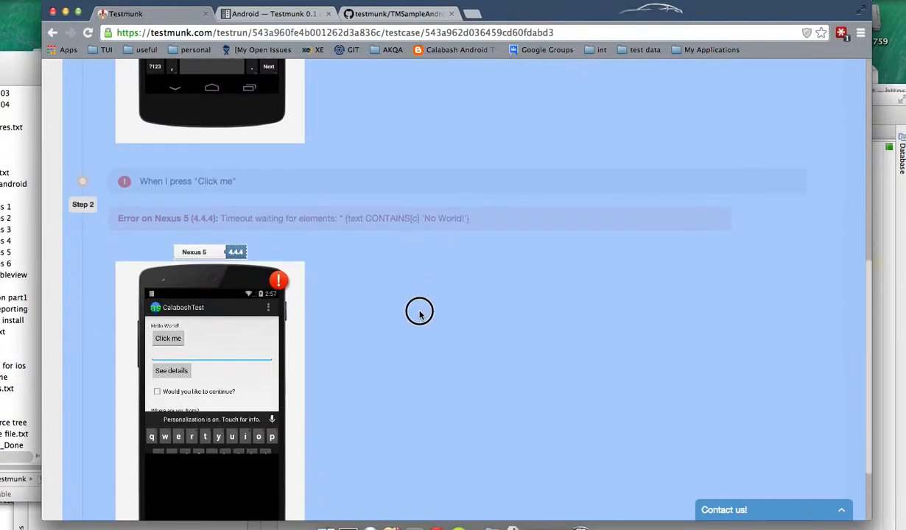
scroll(down, 3)
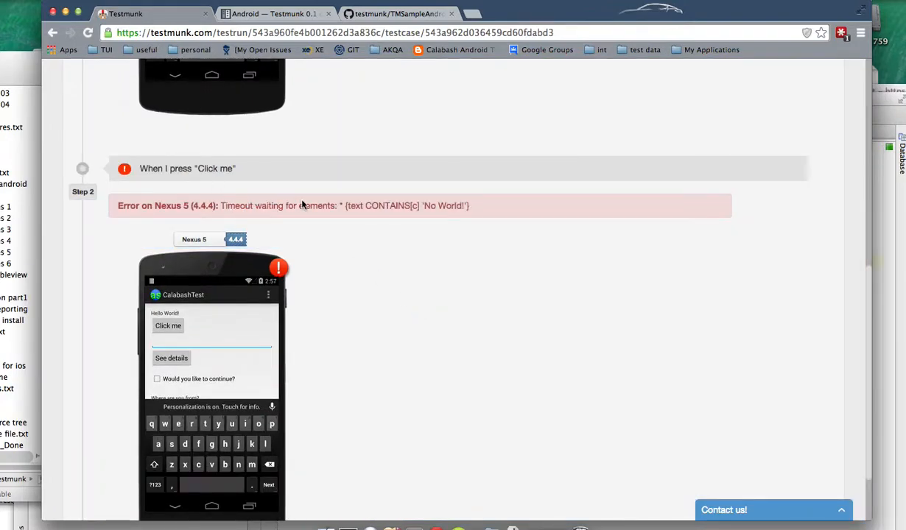
scroll(down, 3)
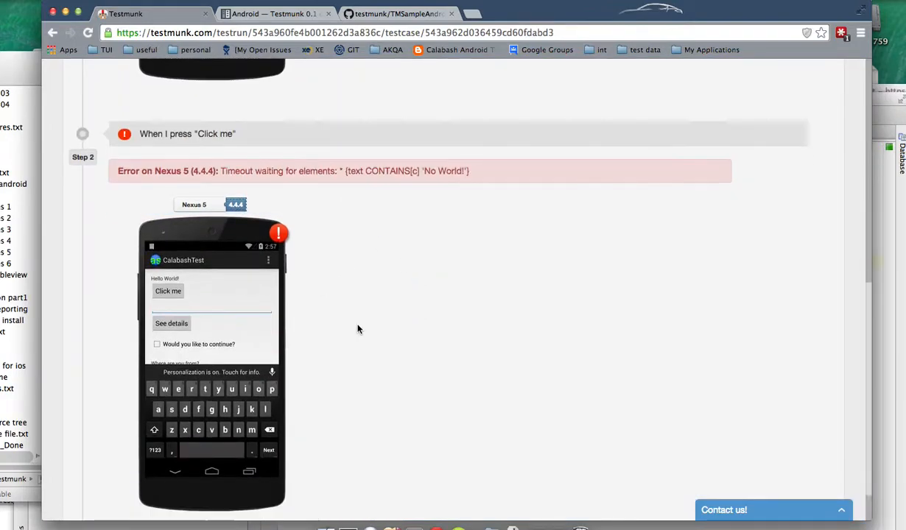
mouse_move(237, 169)
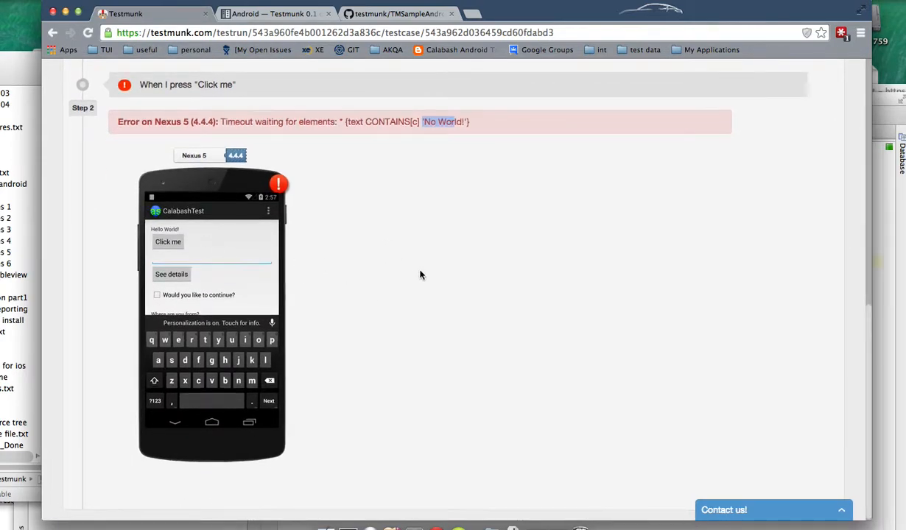
Review the 'No World!' timeout error, then return to the Testrun 6 results.
scroll(down, 3)
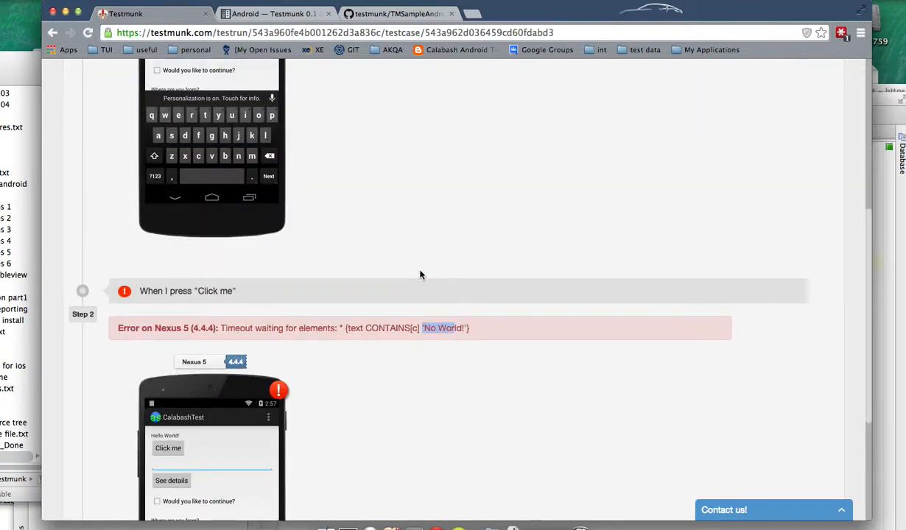
scroll(up, 3)
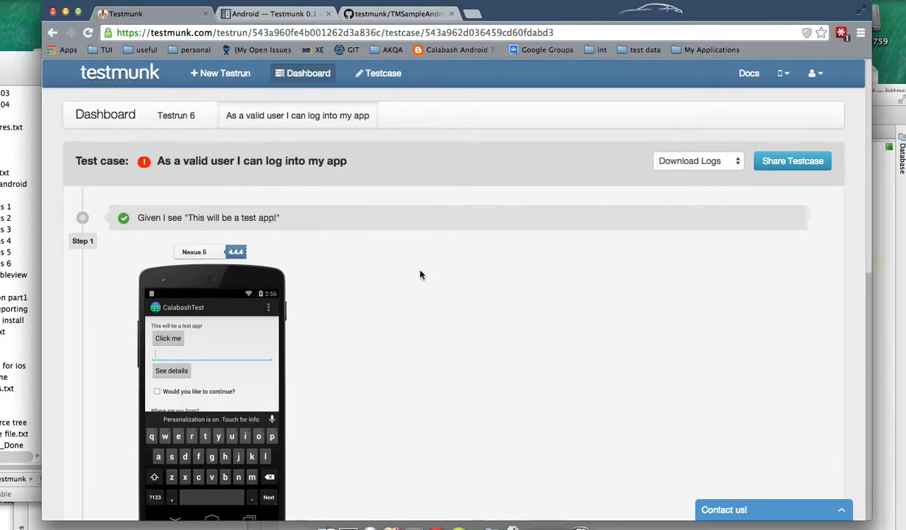
mouse_move(600, 195)
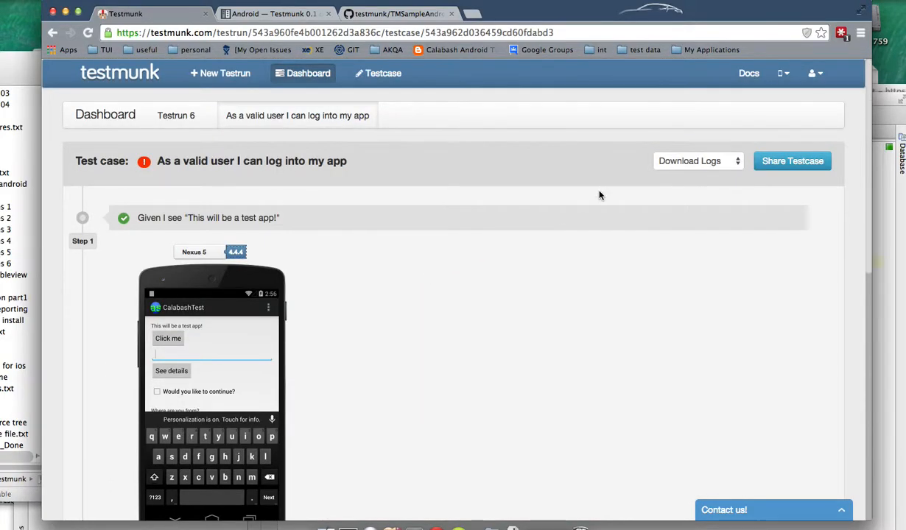
click(176, 116)
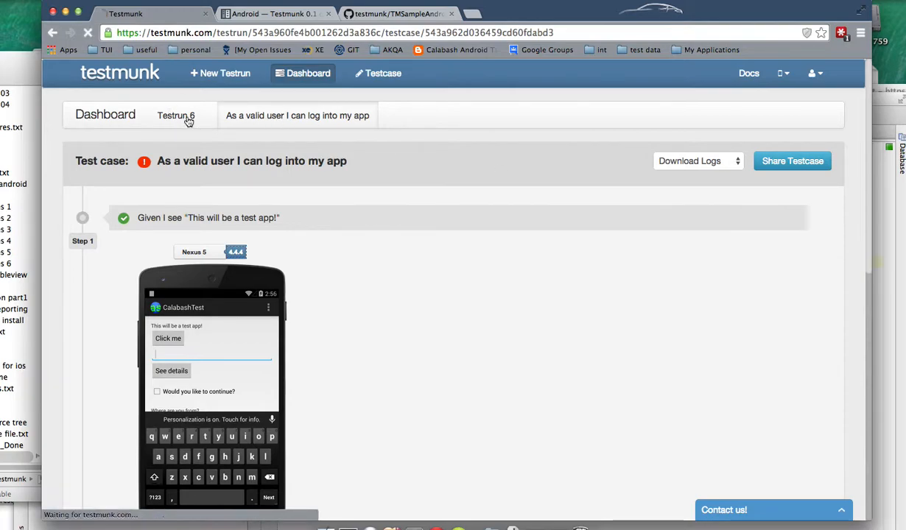
click(175, 116)
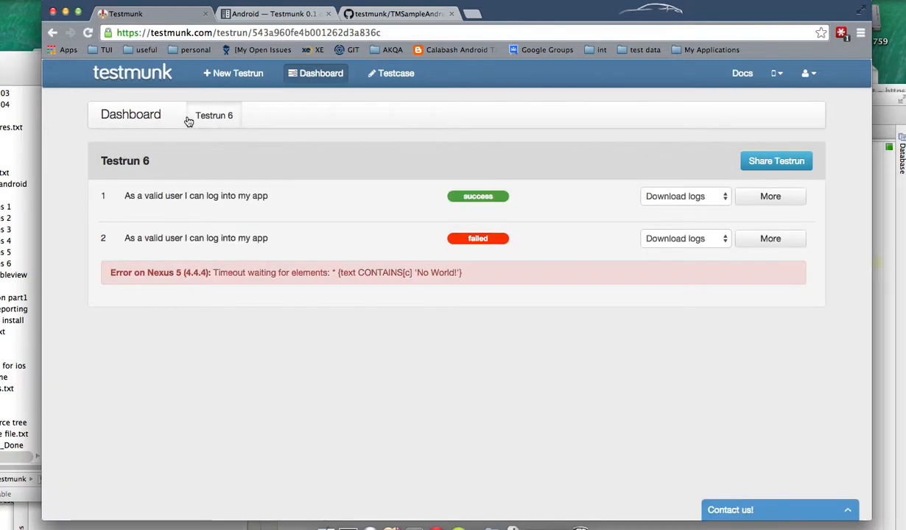